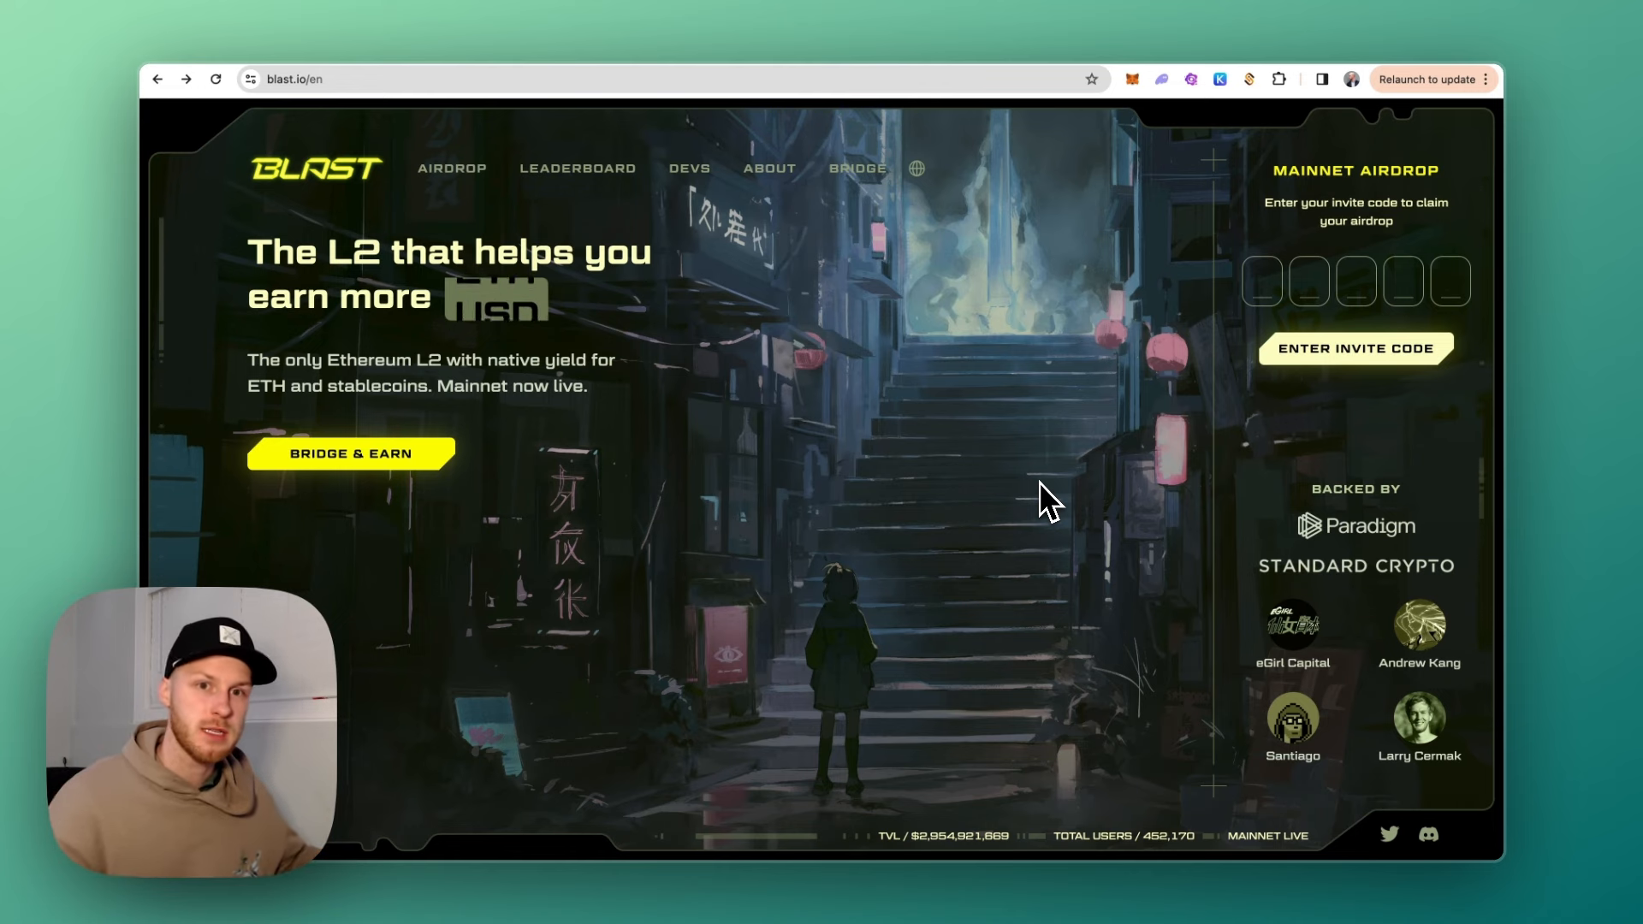
mouse_move(262, 68)
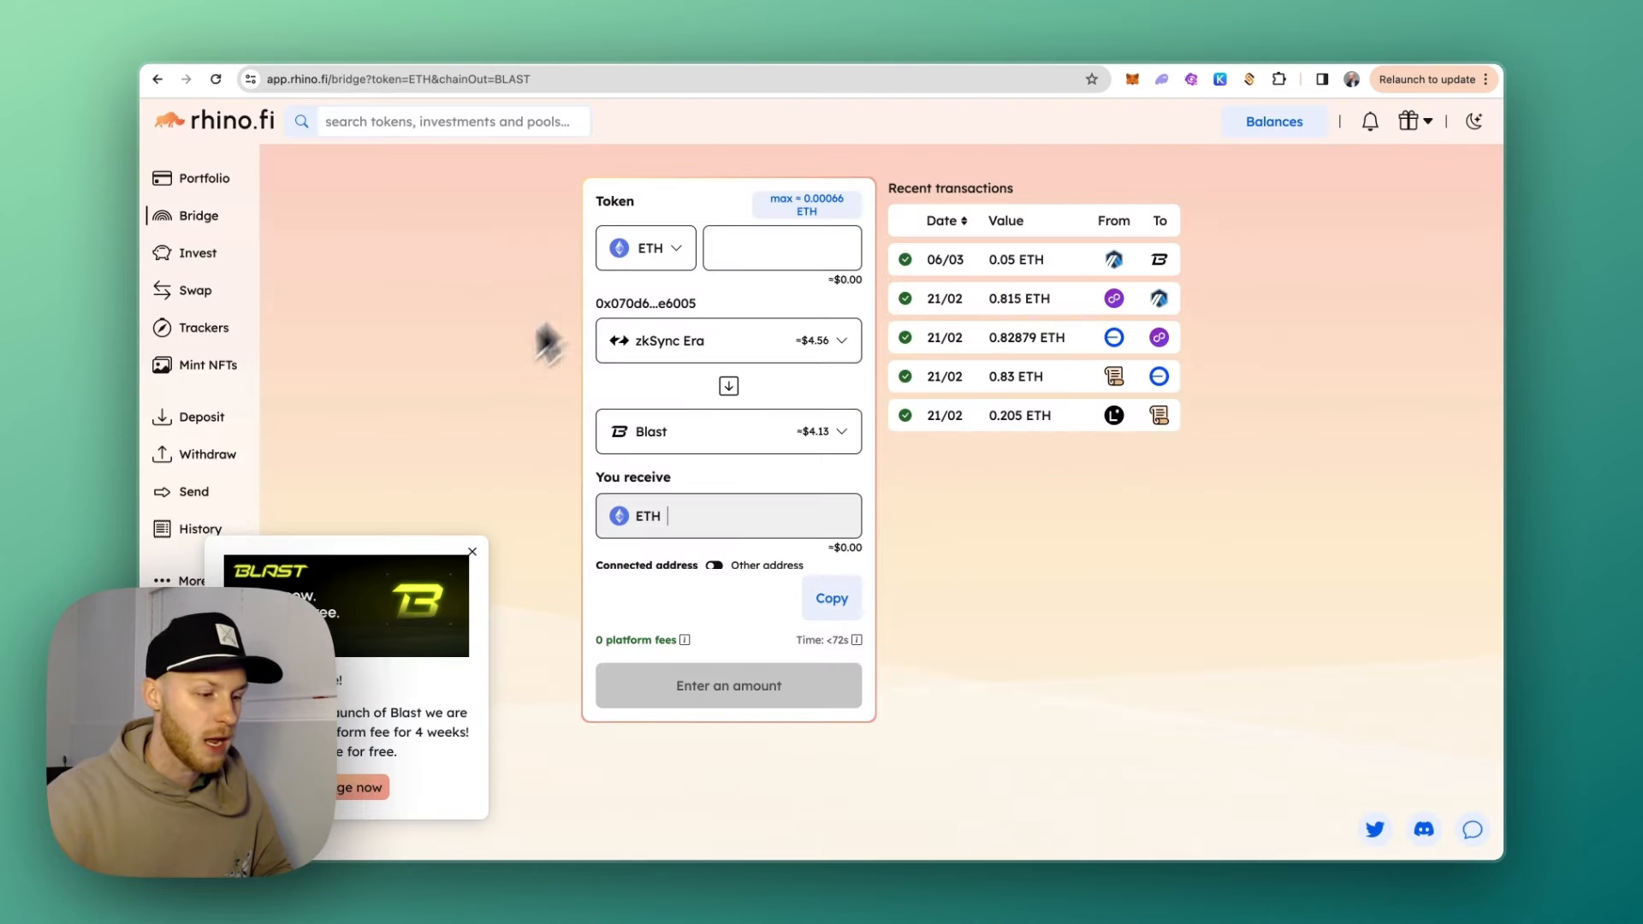
mouse_move(504, 472)
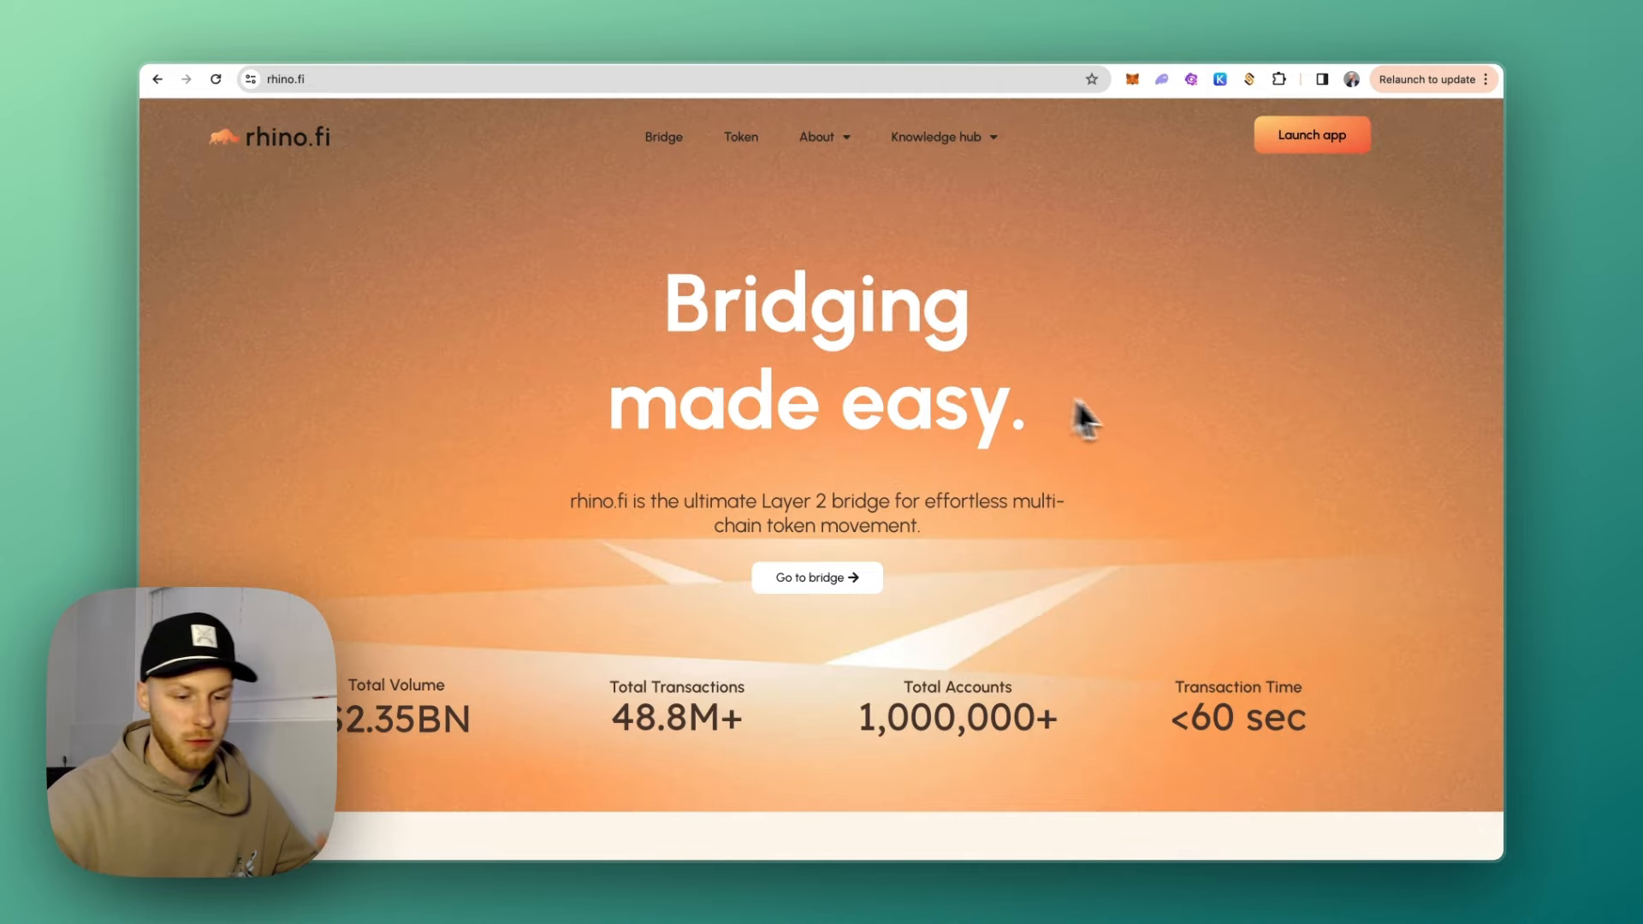
mouse_move(1148, 425)
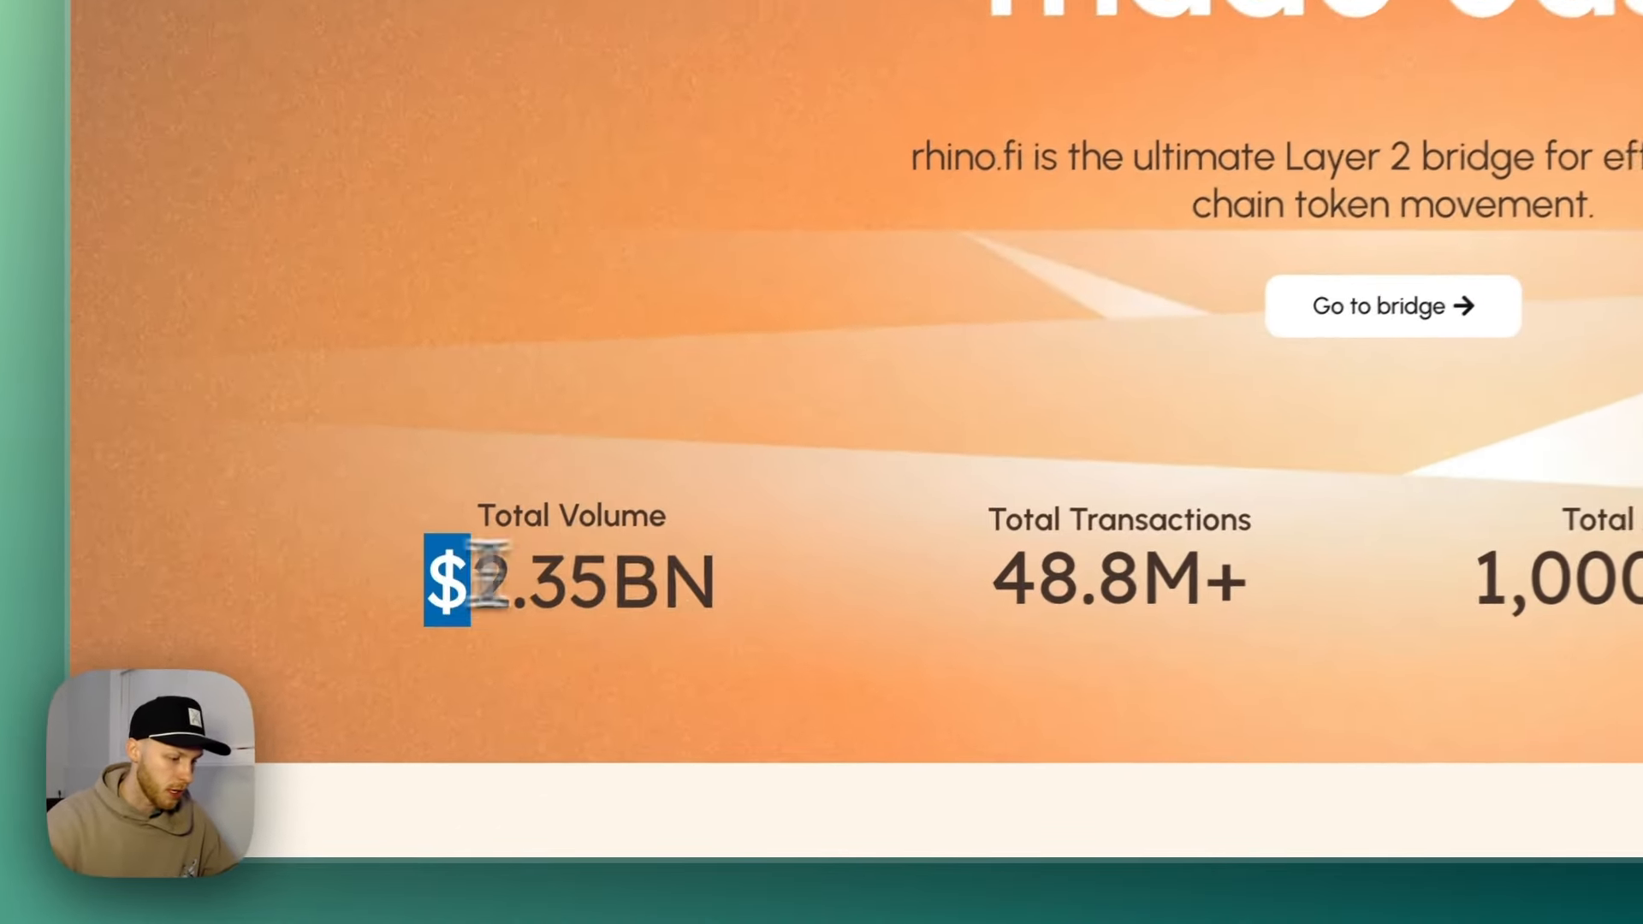
scroll("down", 3)
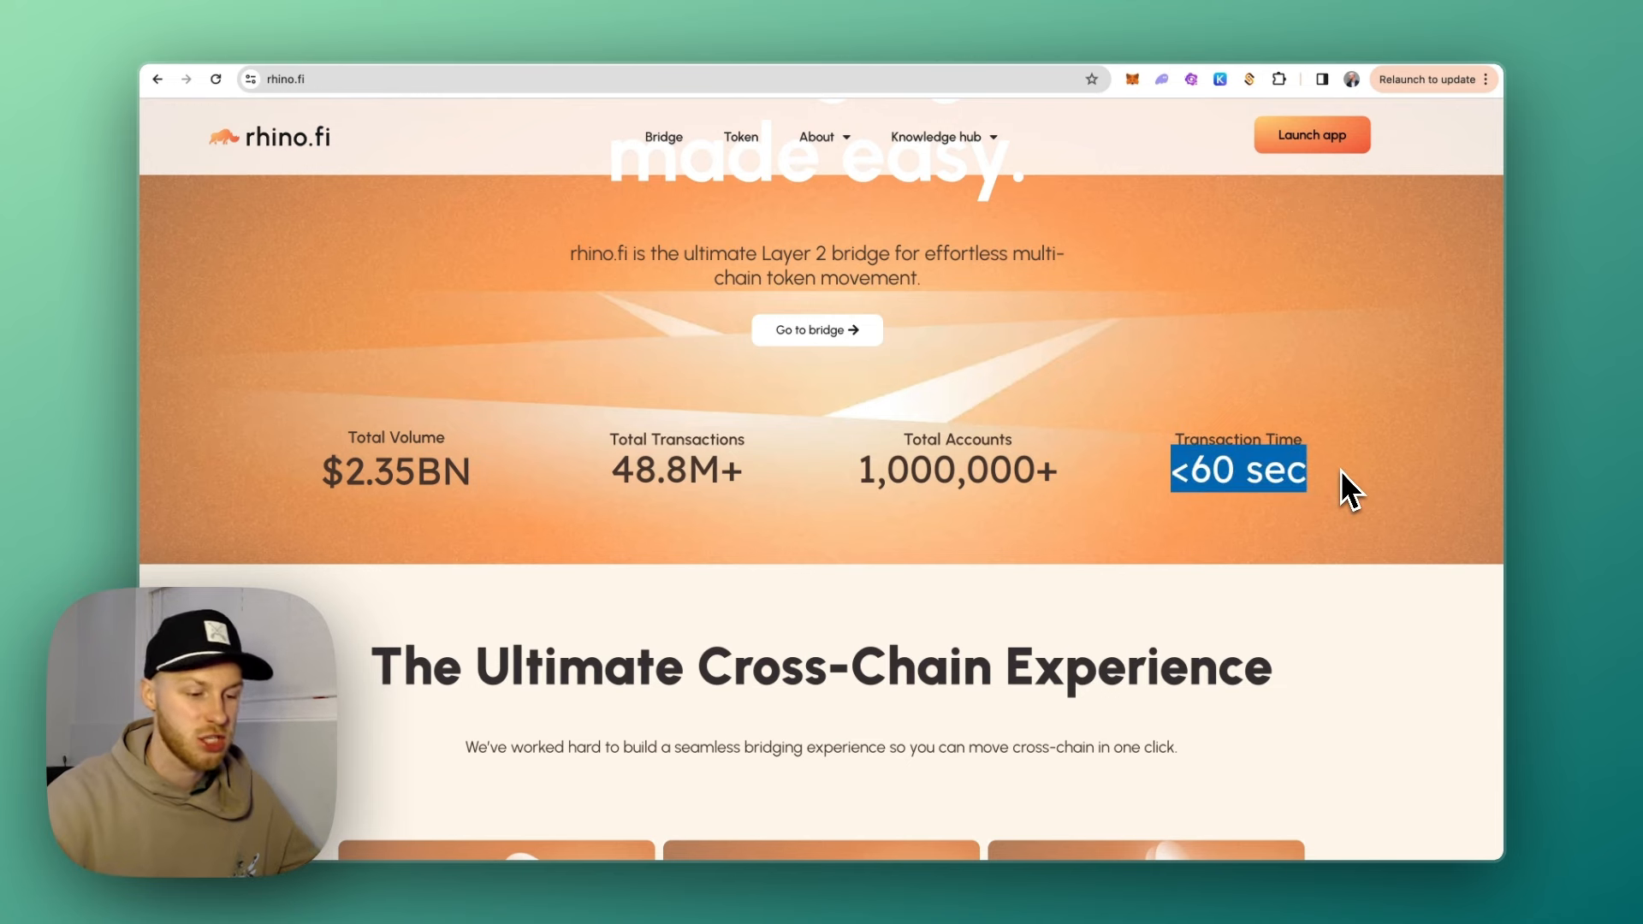
left_click(1311, 134)
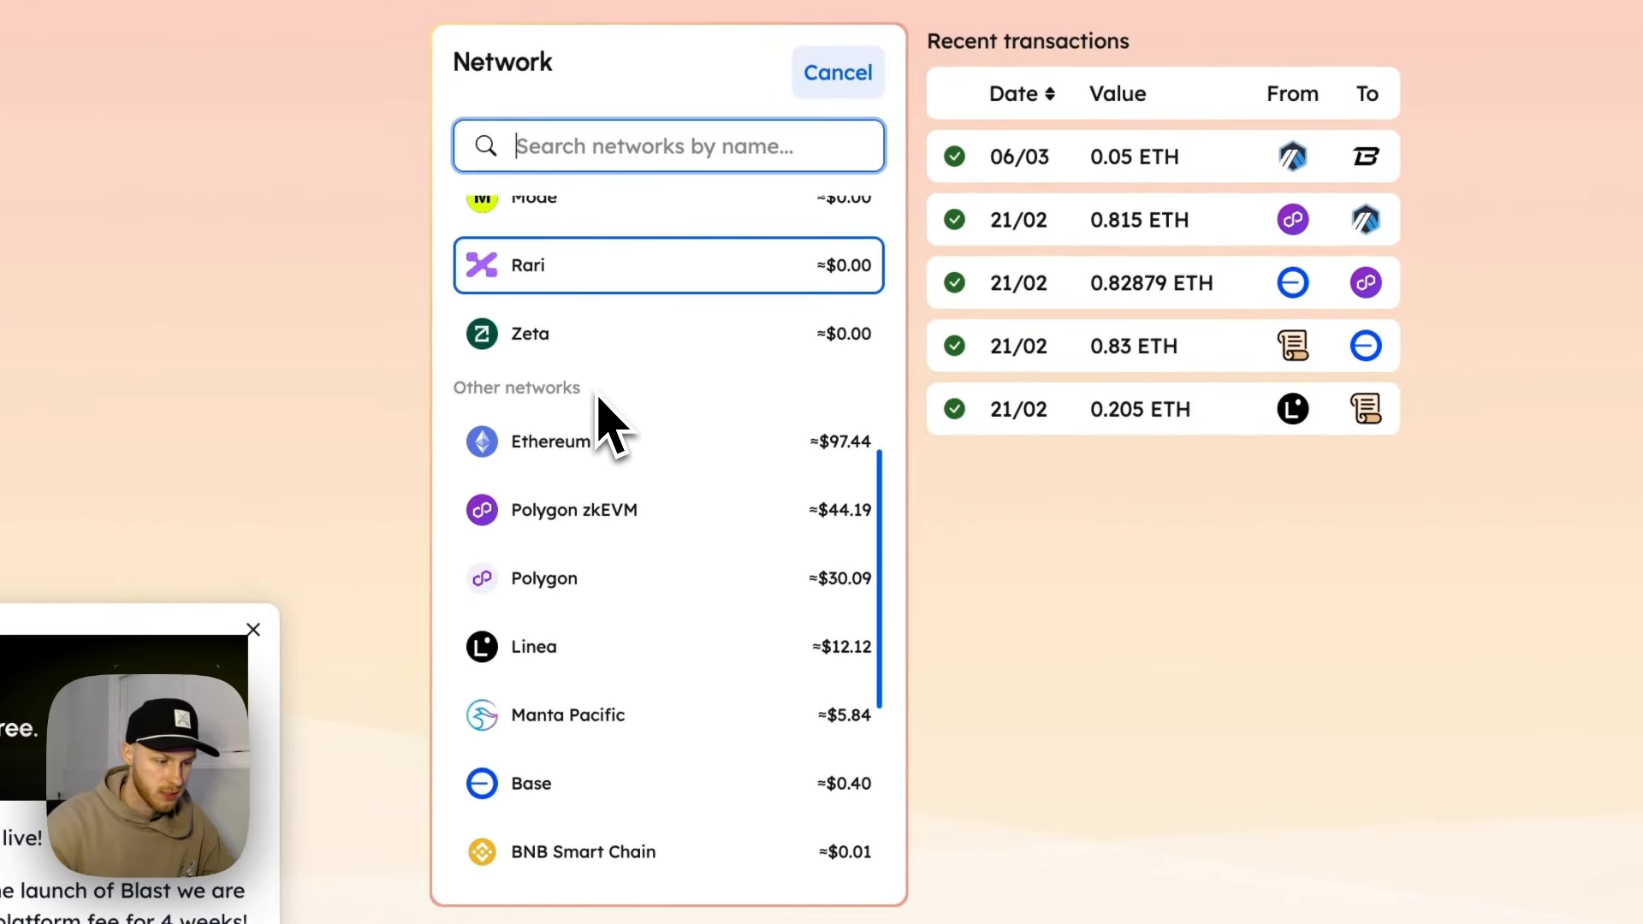
scroll("down", 3)
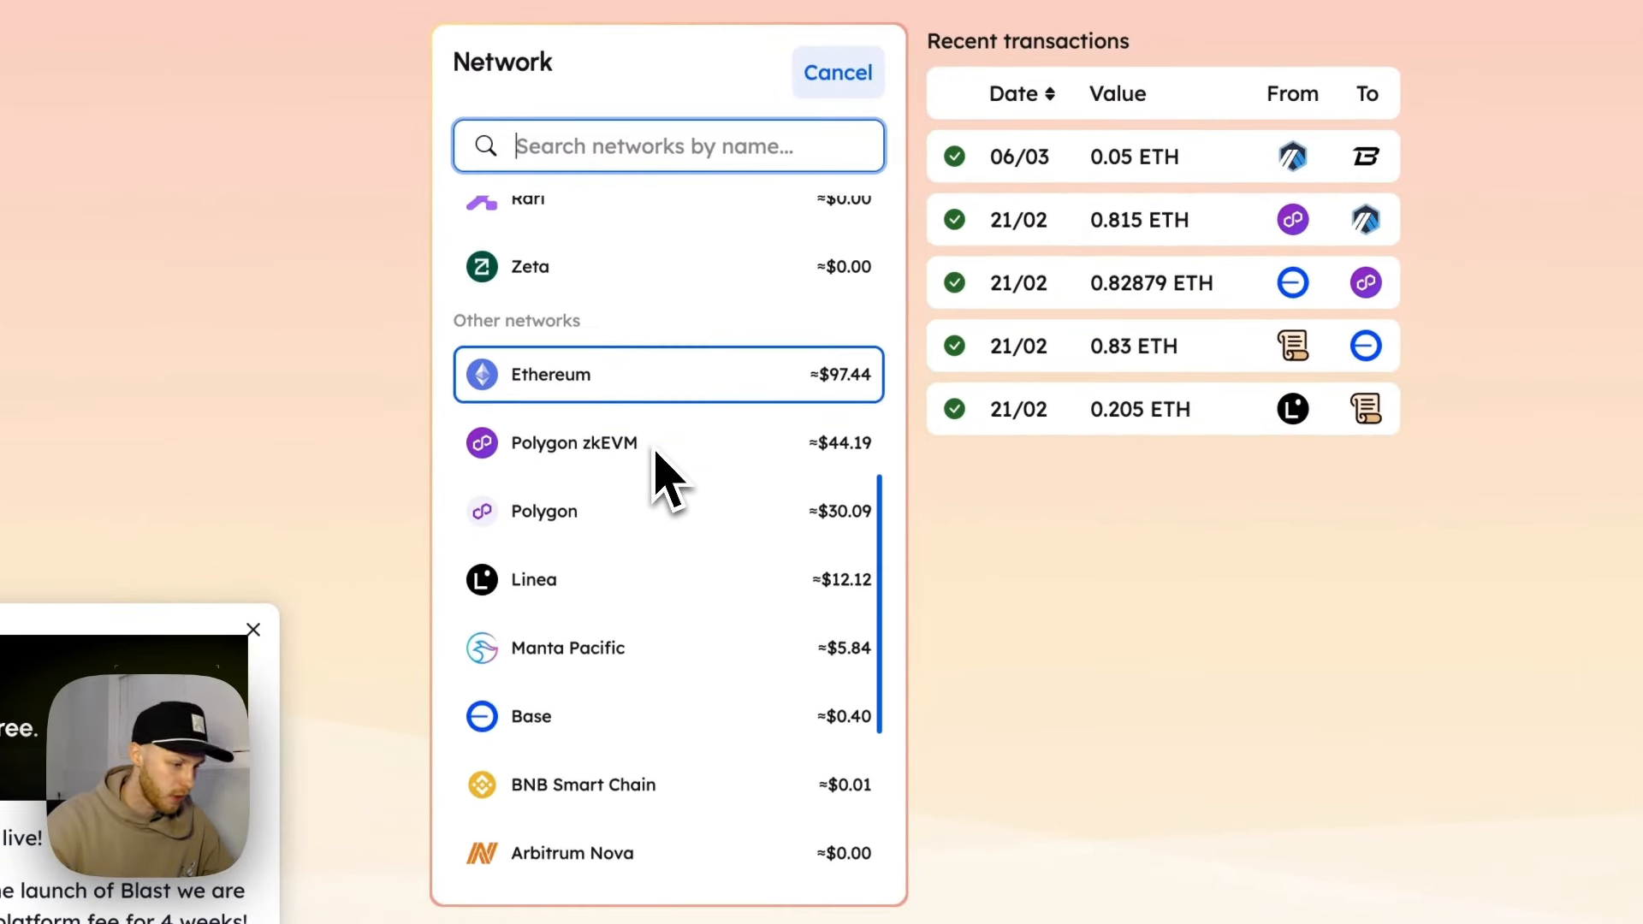
scroll("down", 3)
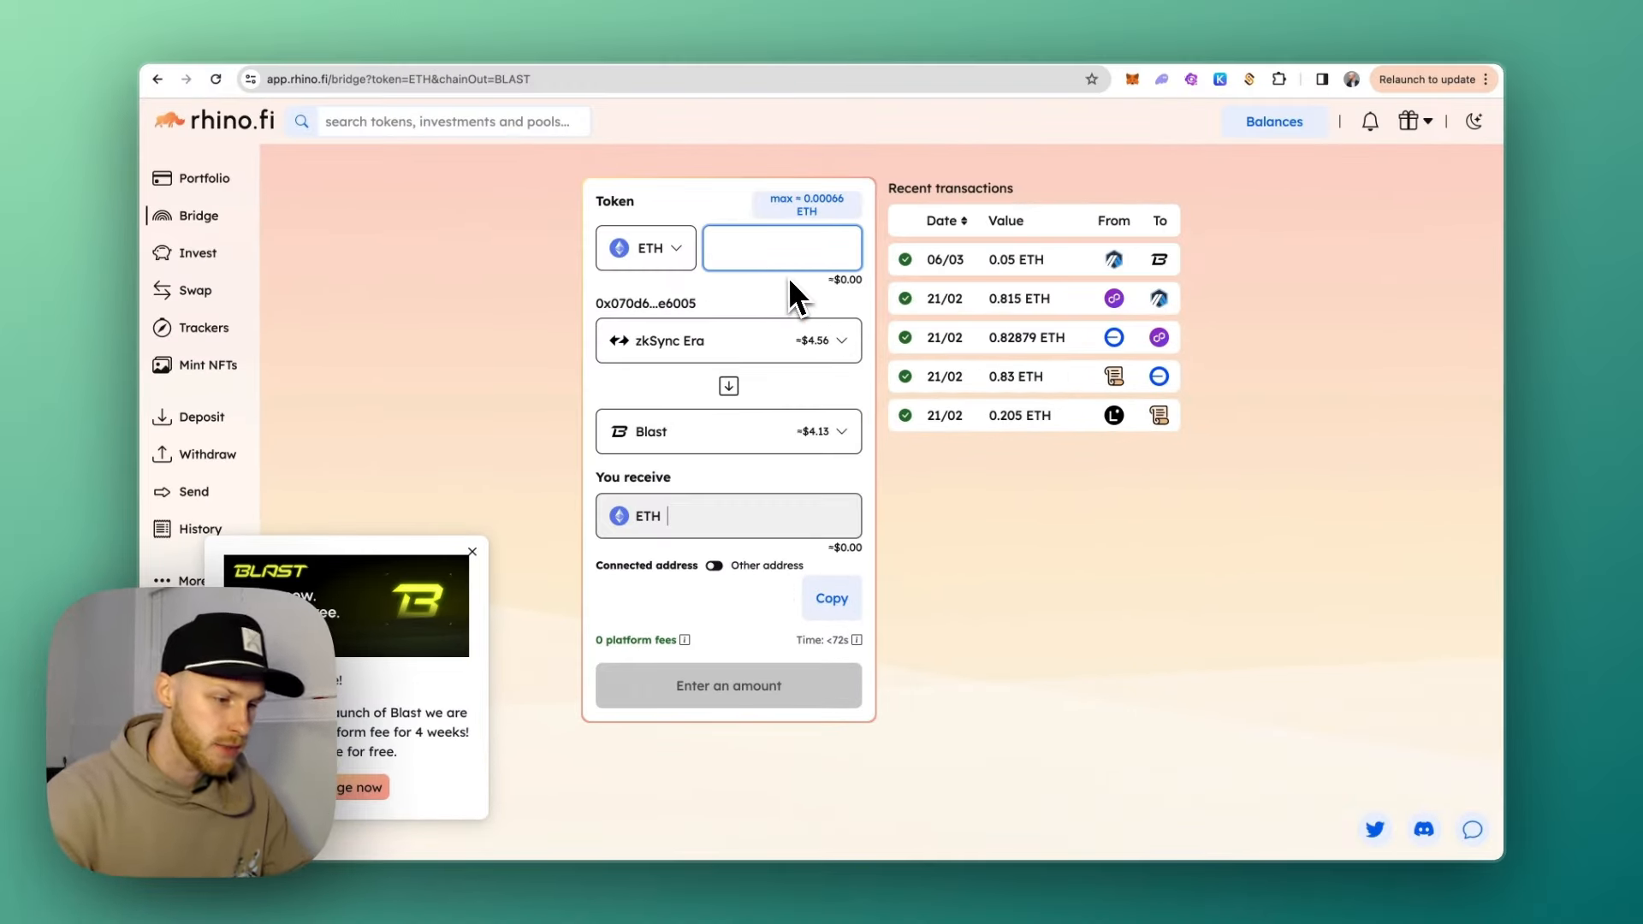
Choose Arbitrum One as the bridge's source network, keeping Blast as destination (0.52 ETH max).
left_click(728, 340)
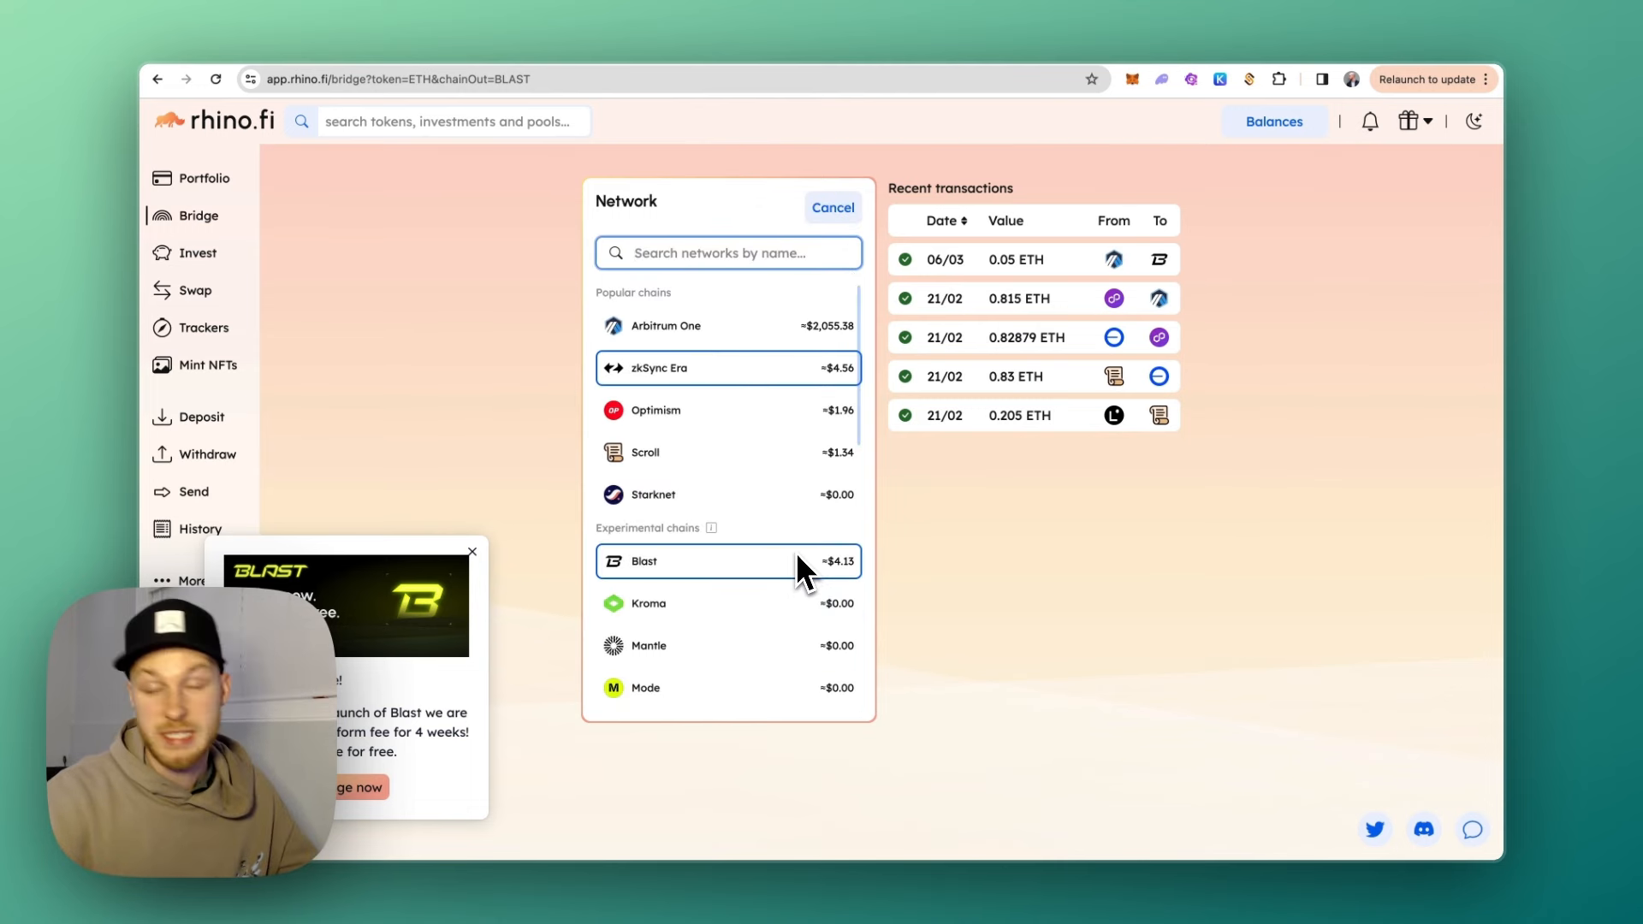
left_click(666, 326)
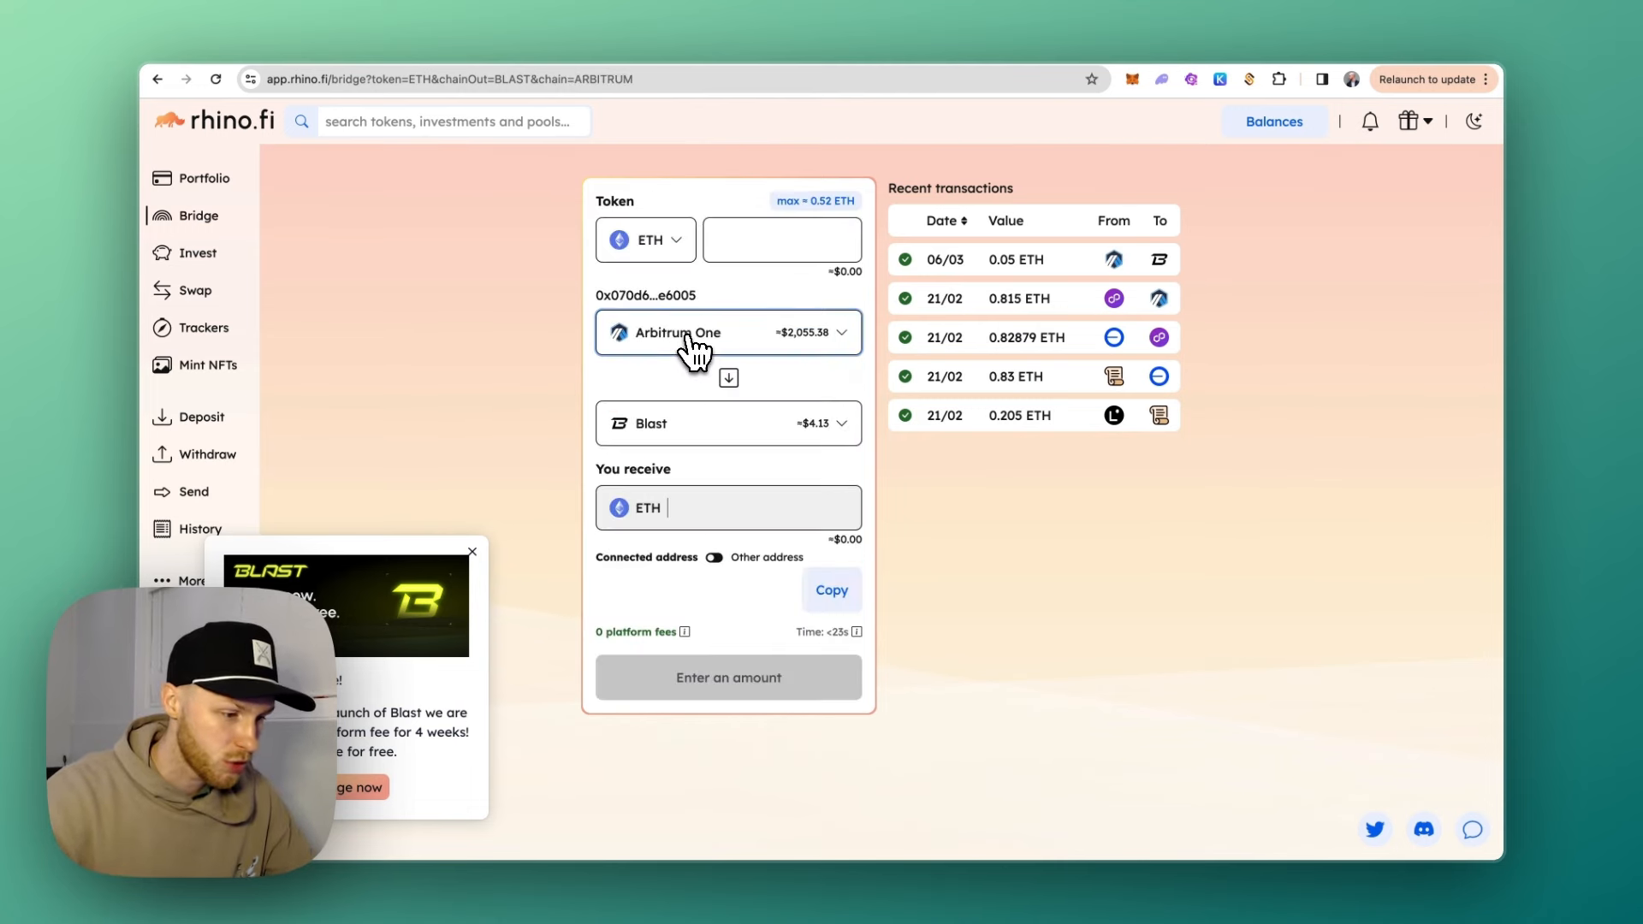
left_click(727, 332)
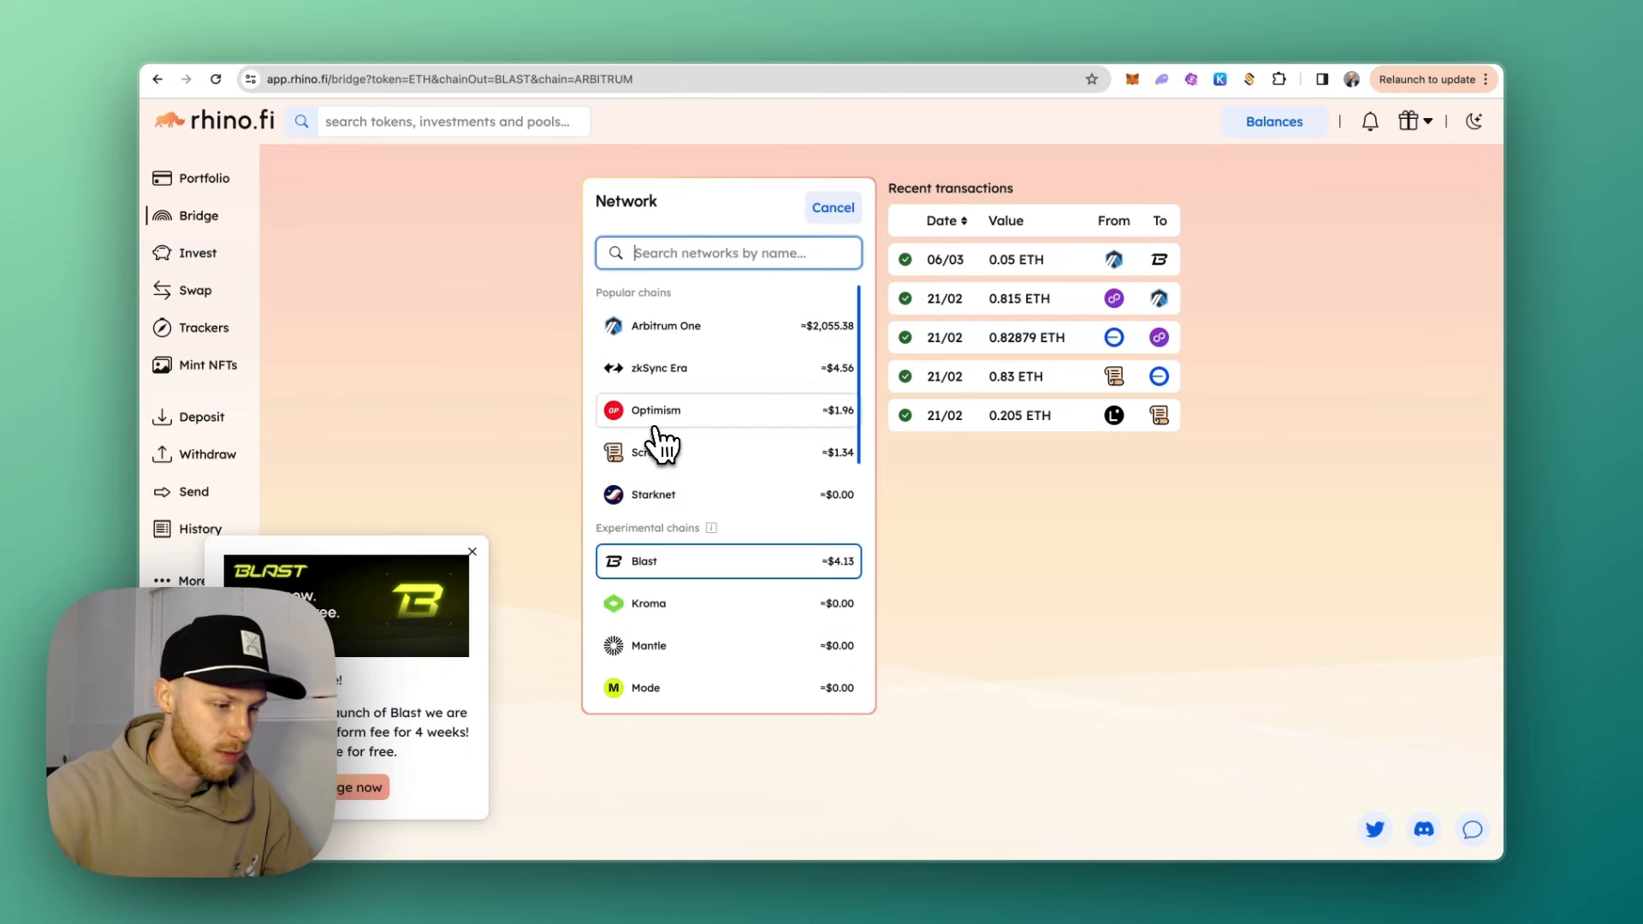
left_click(728, 561)
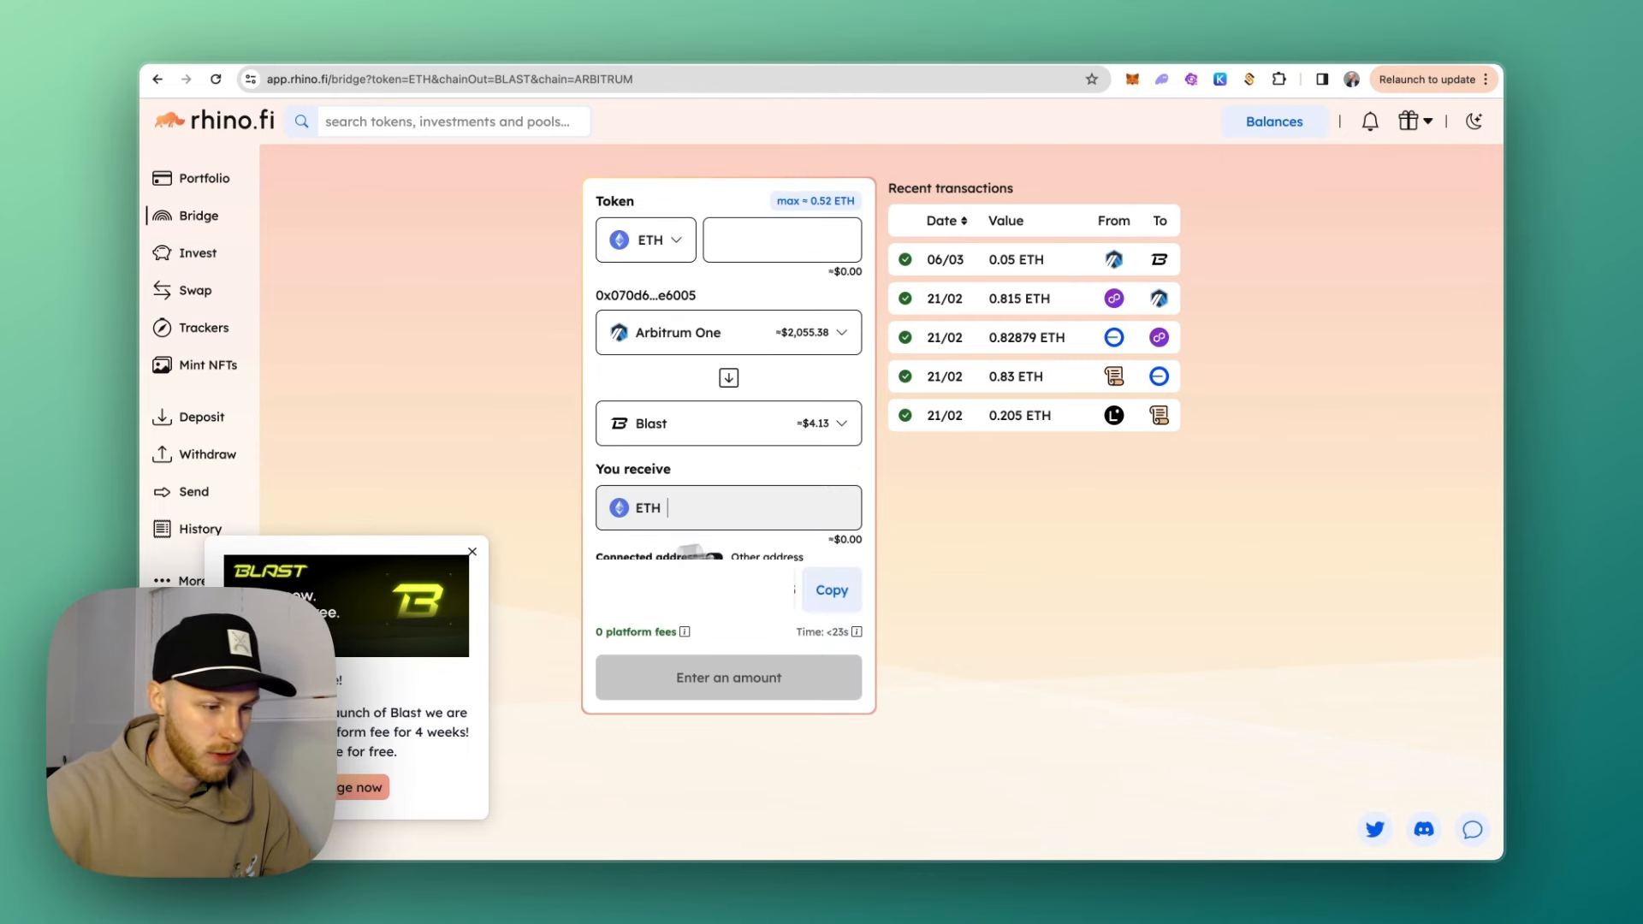
Enter 0.05 ETH as the amount and start bridging it to Blast.
type("0.06")
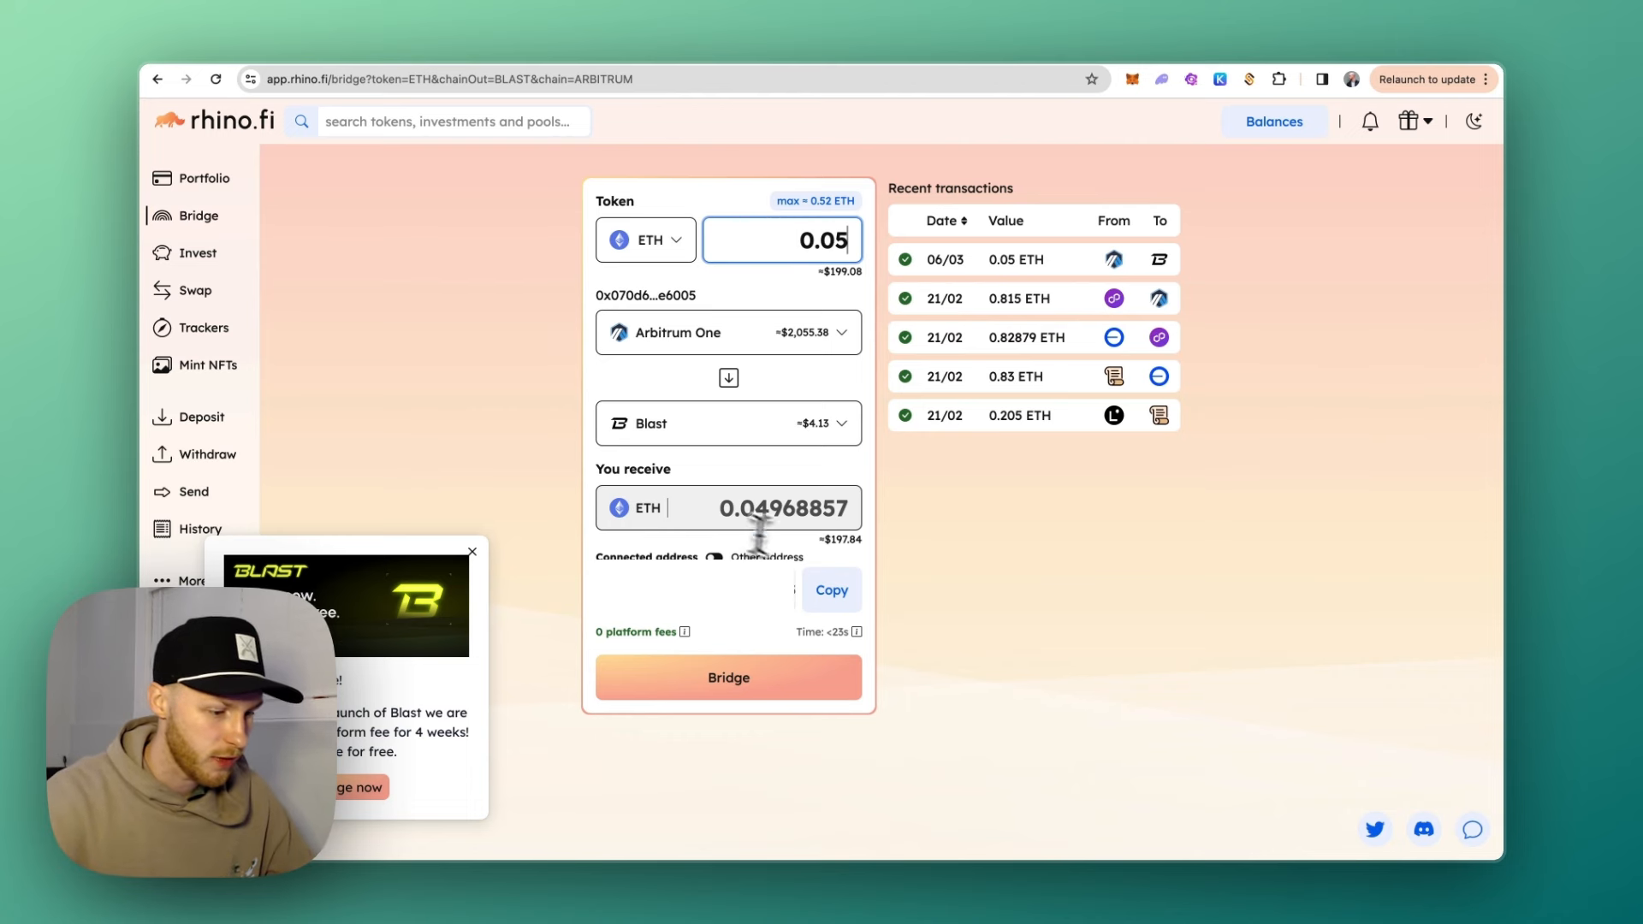
left_click(727, 677)
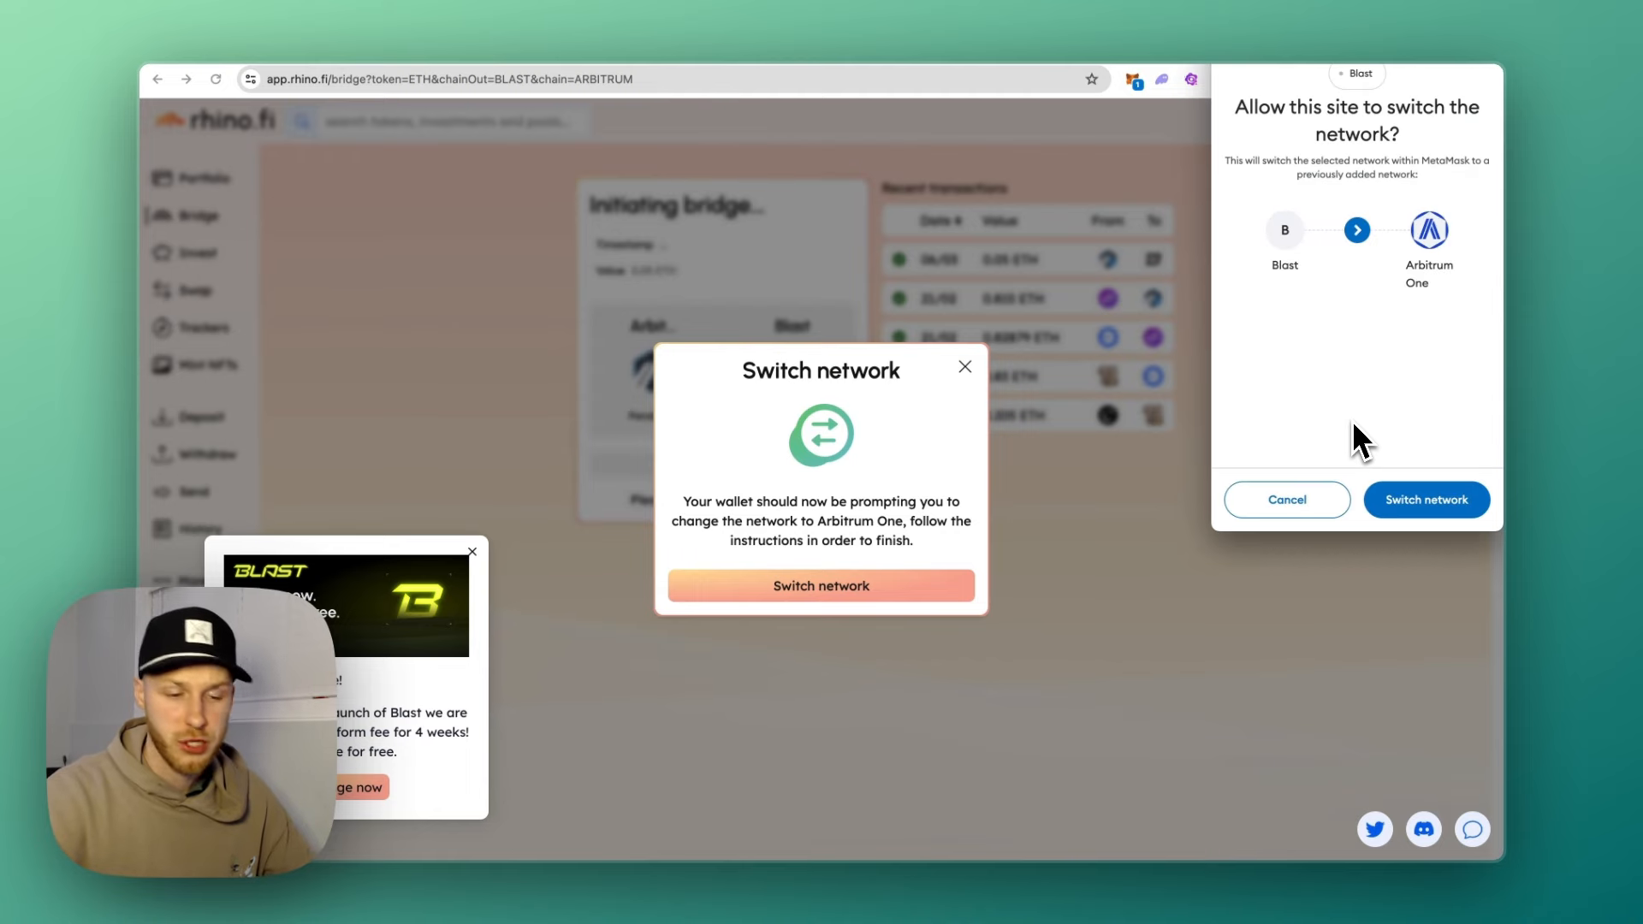
Switch the wallet to Arbitrum One and continue to the 0.05 ETH deposit confirmation.
left_click(1426, 500)
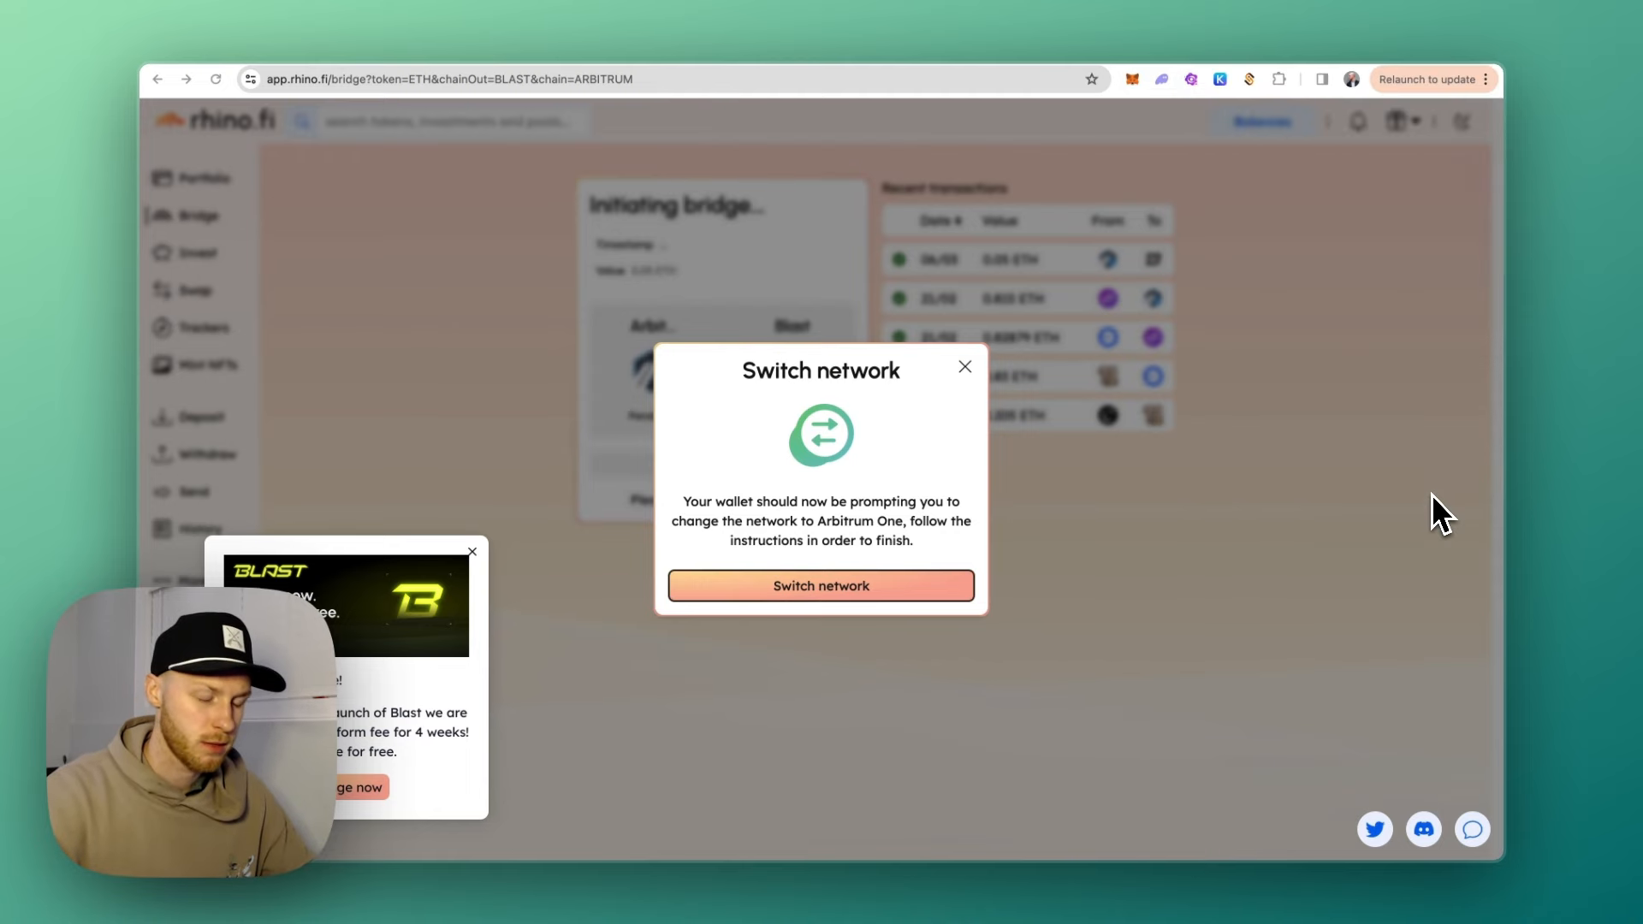
left_click(821, 586)
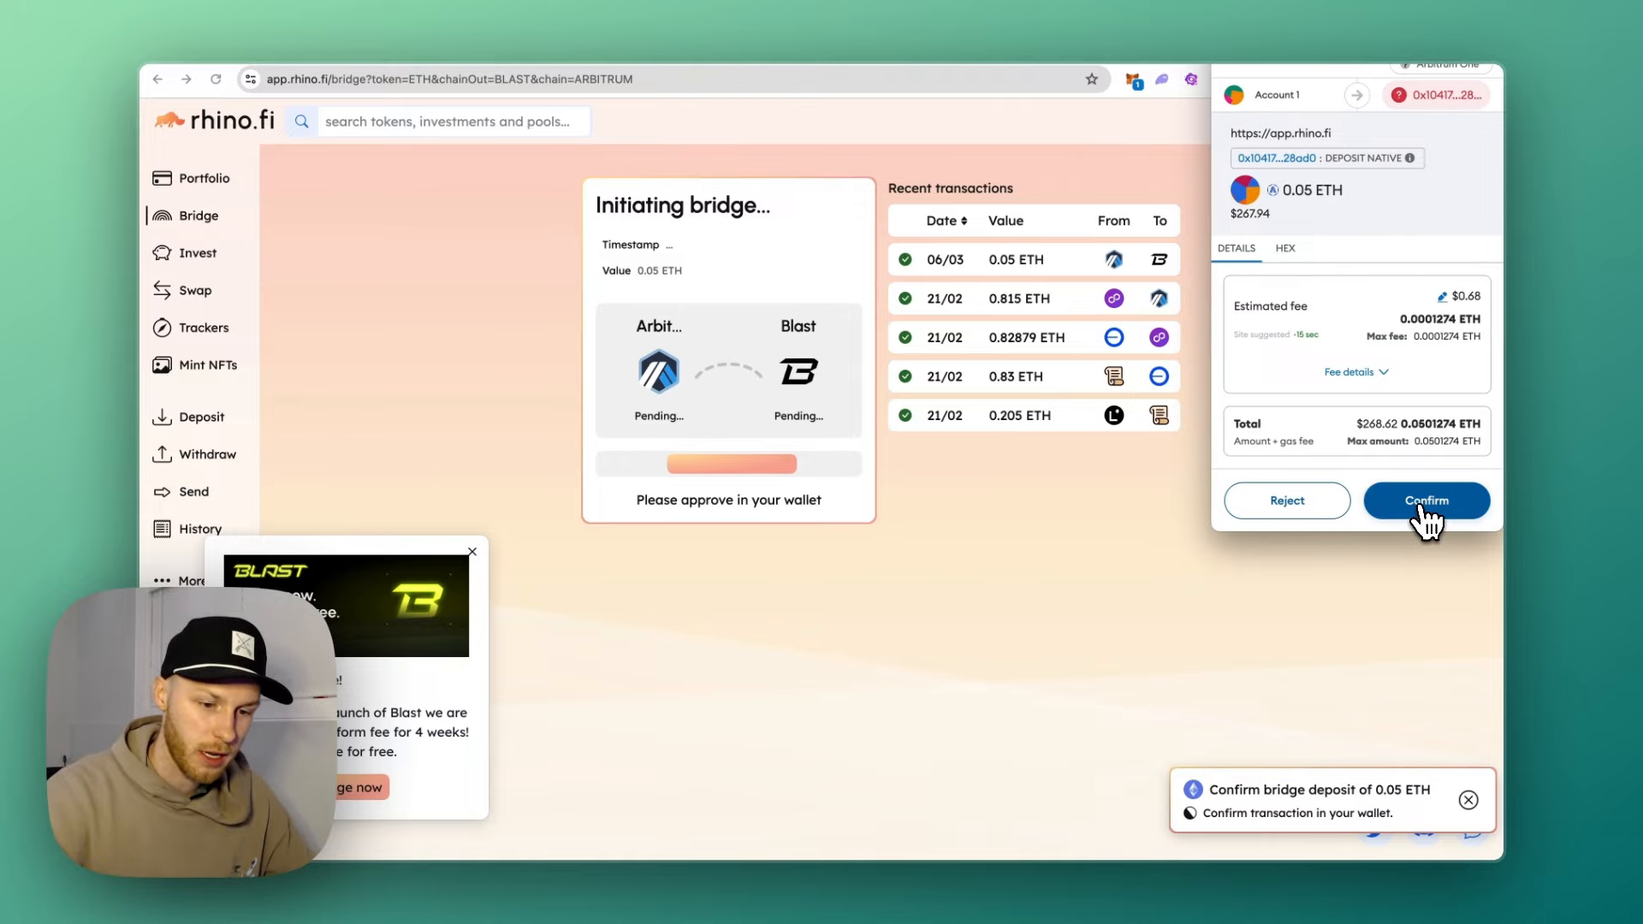
Confirm the 0.05 ETH deposit in MetaMask and wait for the Success screen.
left_click(1425, 499)
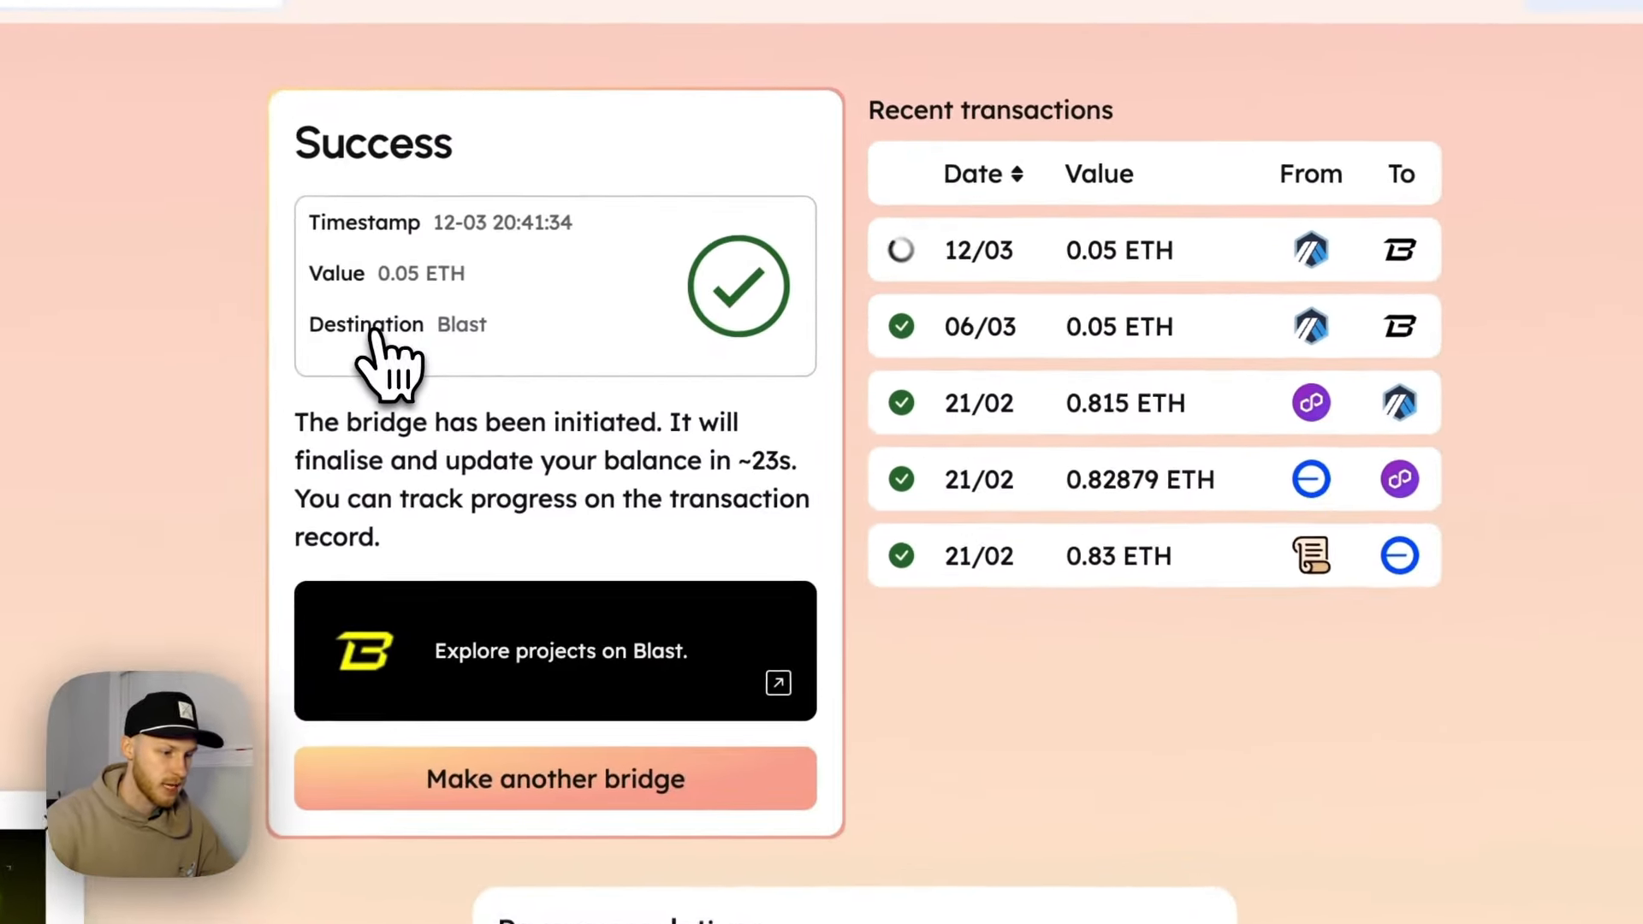
left_click_drag(382, 464, 754, 464)
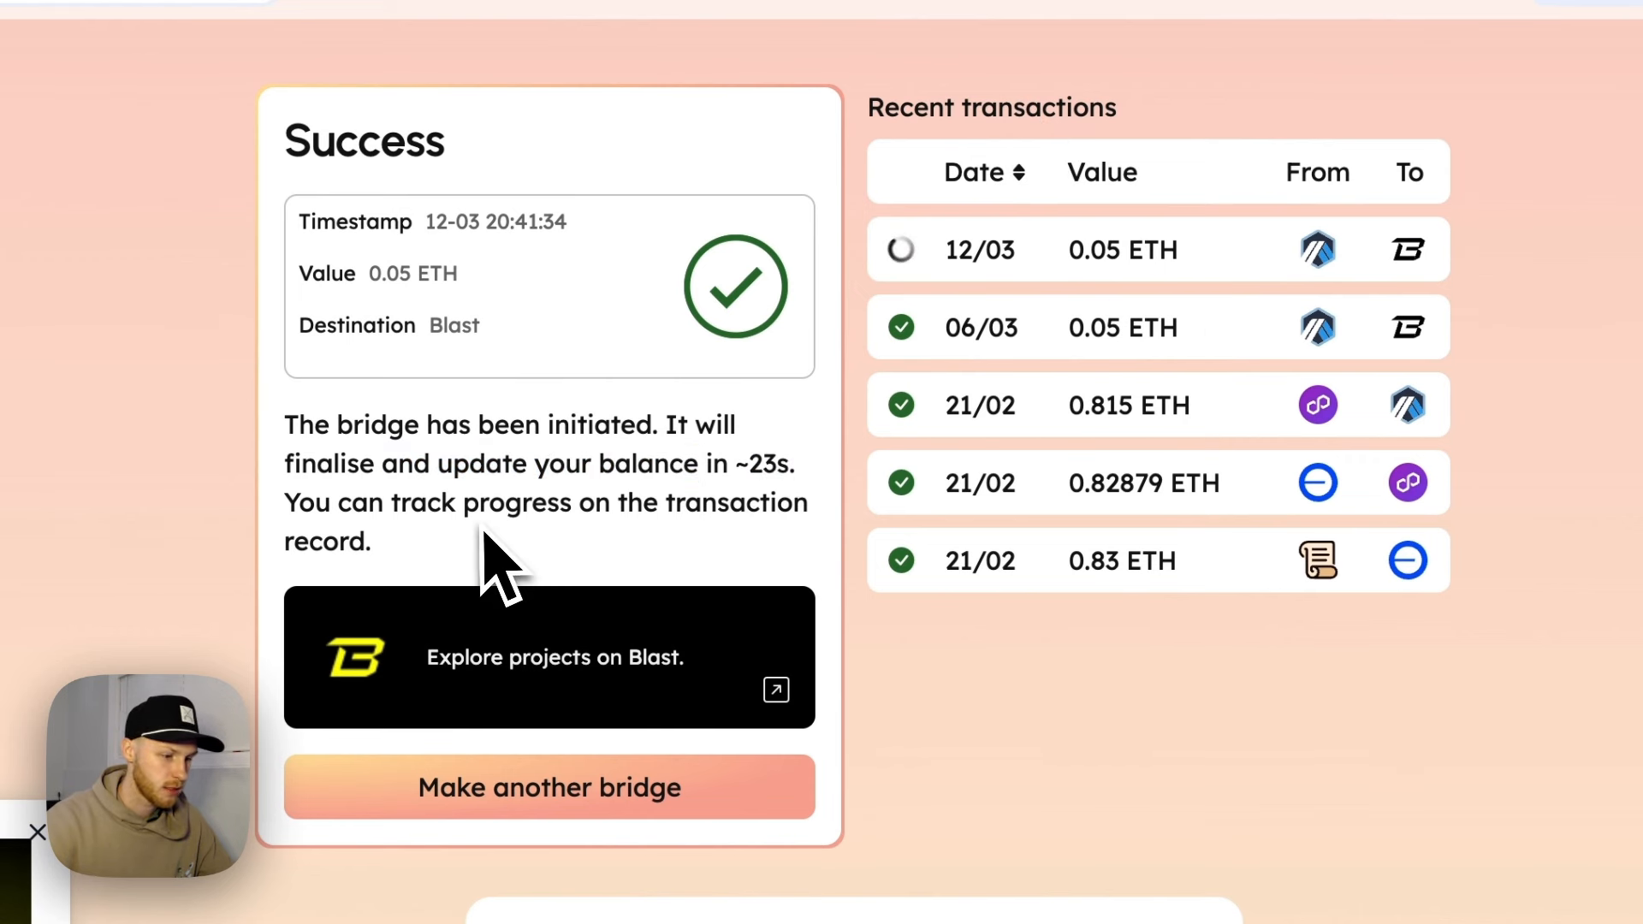
mouse_move(1062, 304)
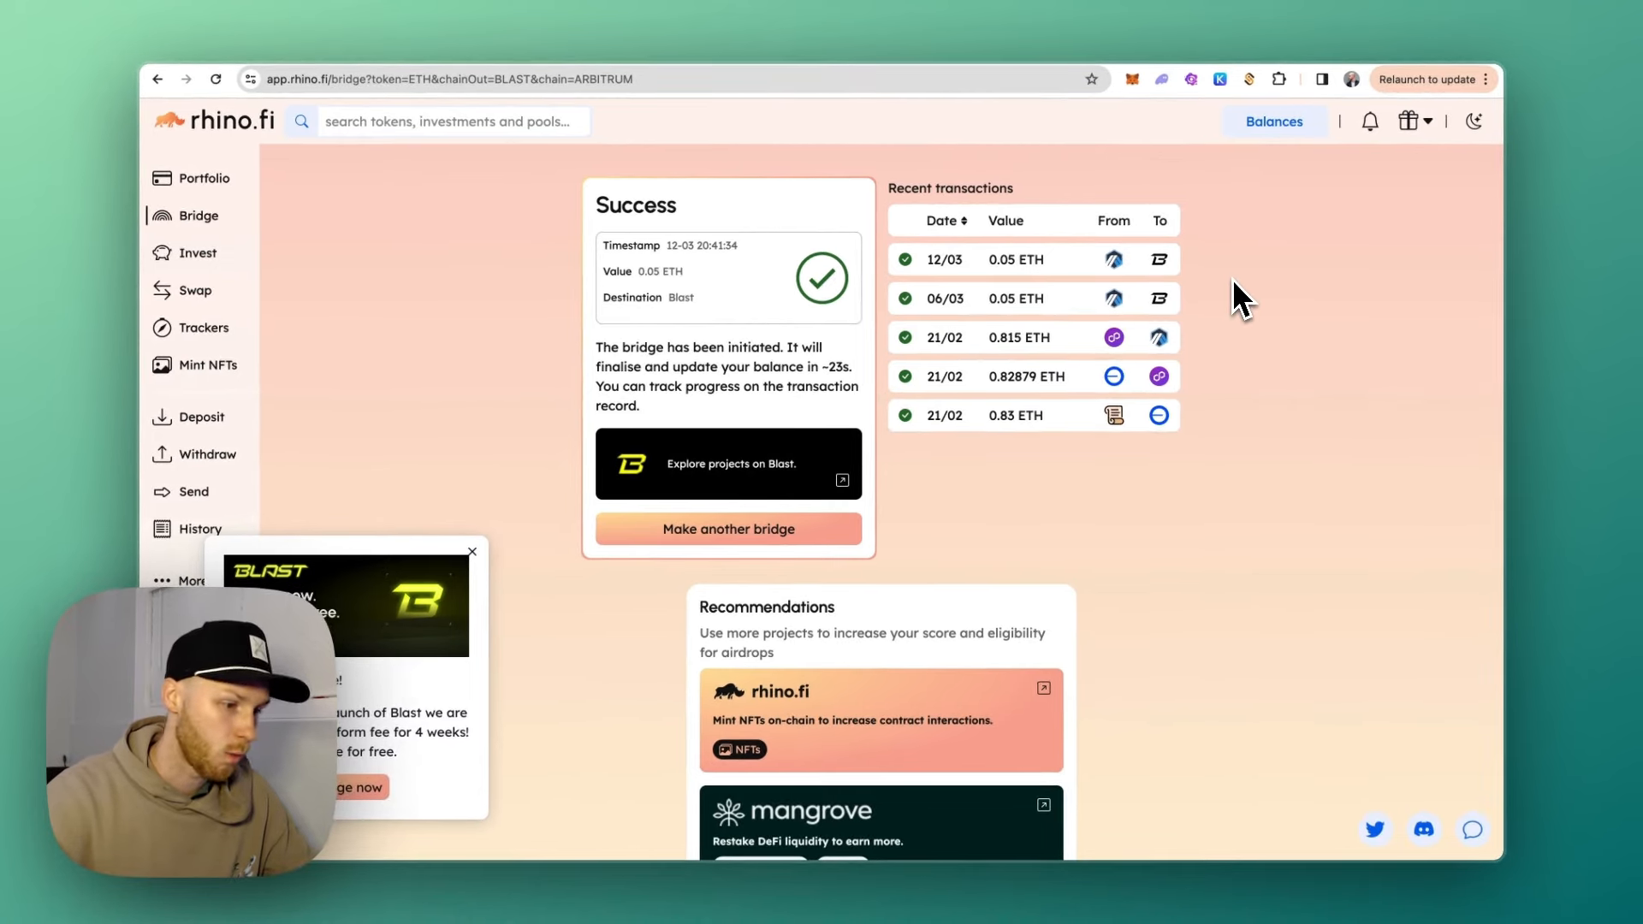
left_click(727, 528)
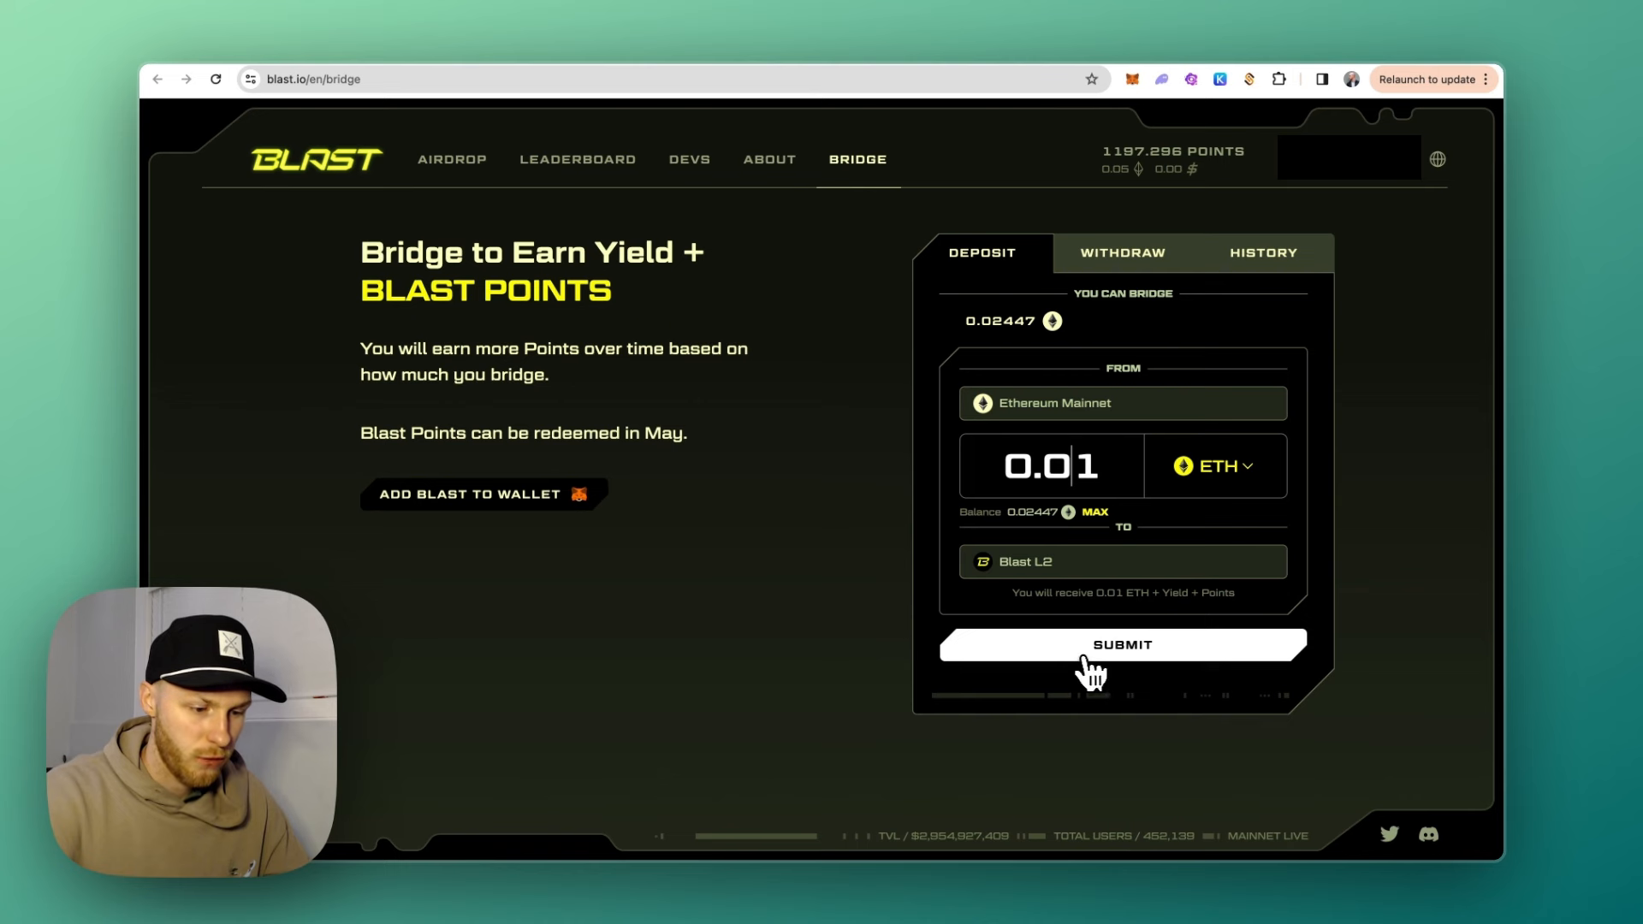
Submit the 0.01 ETH deposit on Blast's bridge page.
left_click(1121, 645)
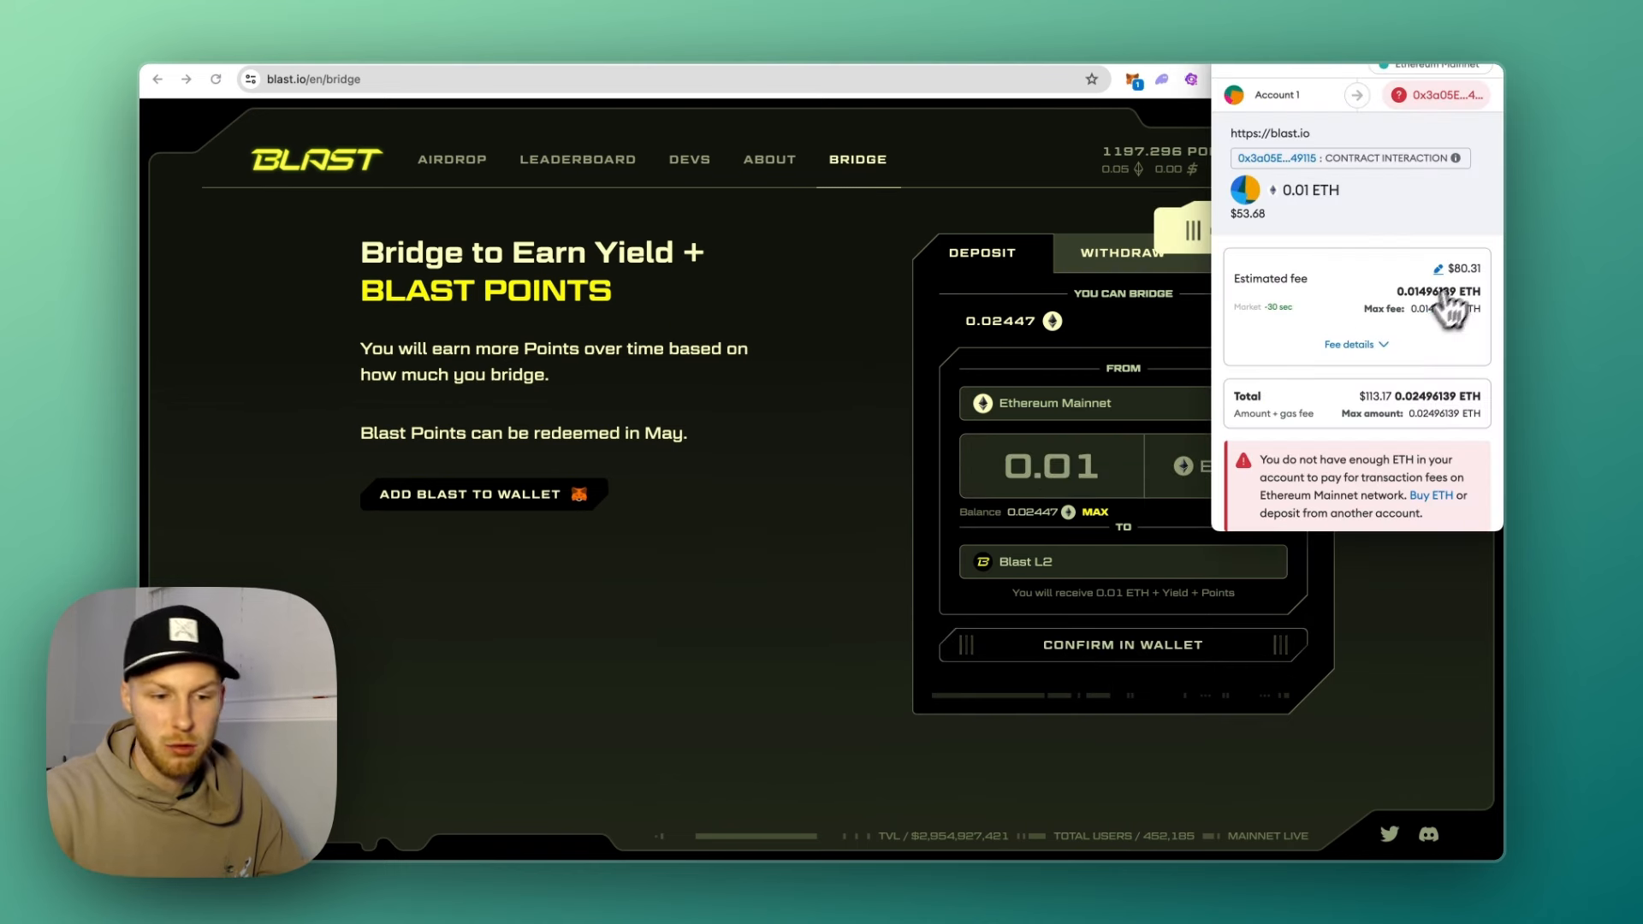
mouse_move(1467, 294)
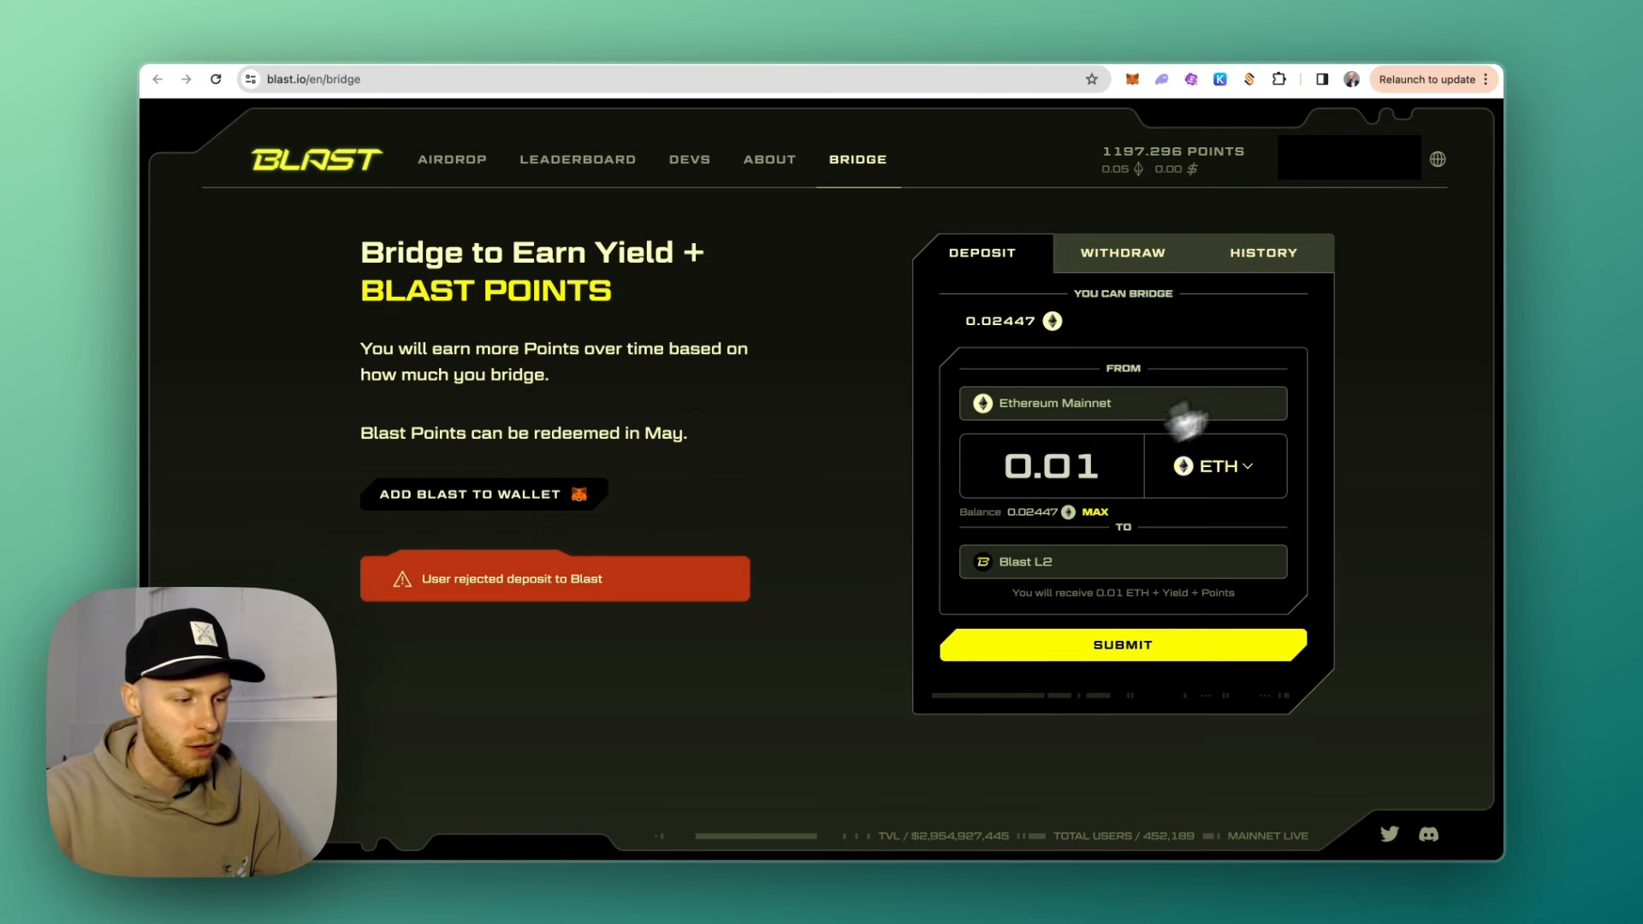
mouse_move(1047, 378)
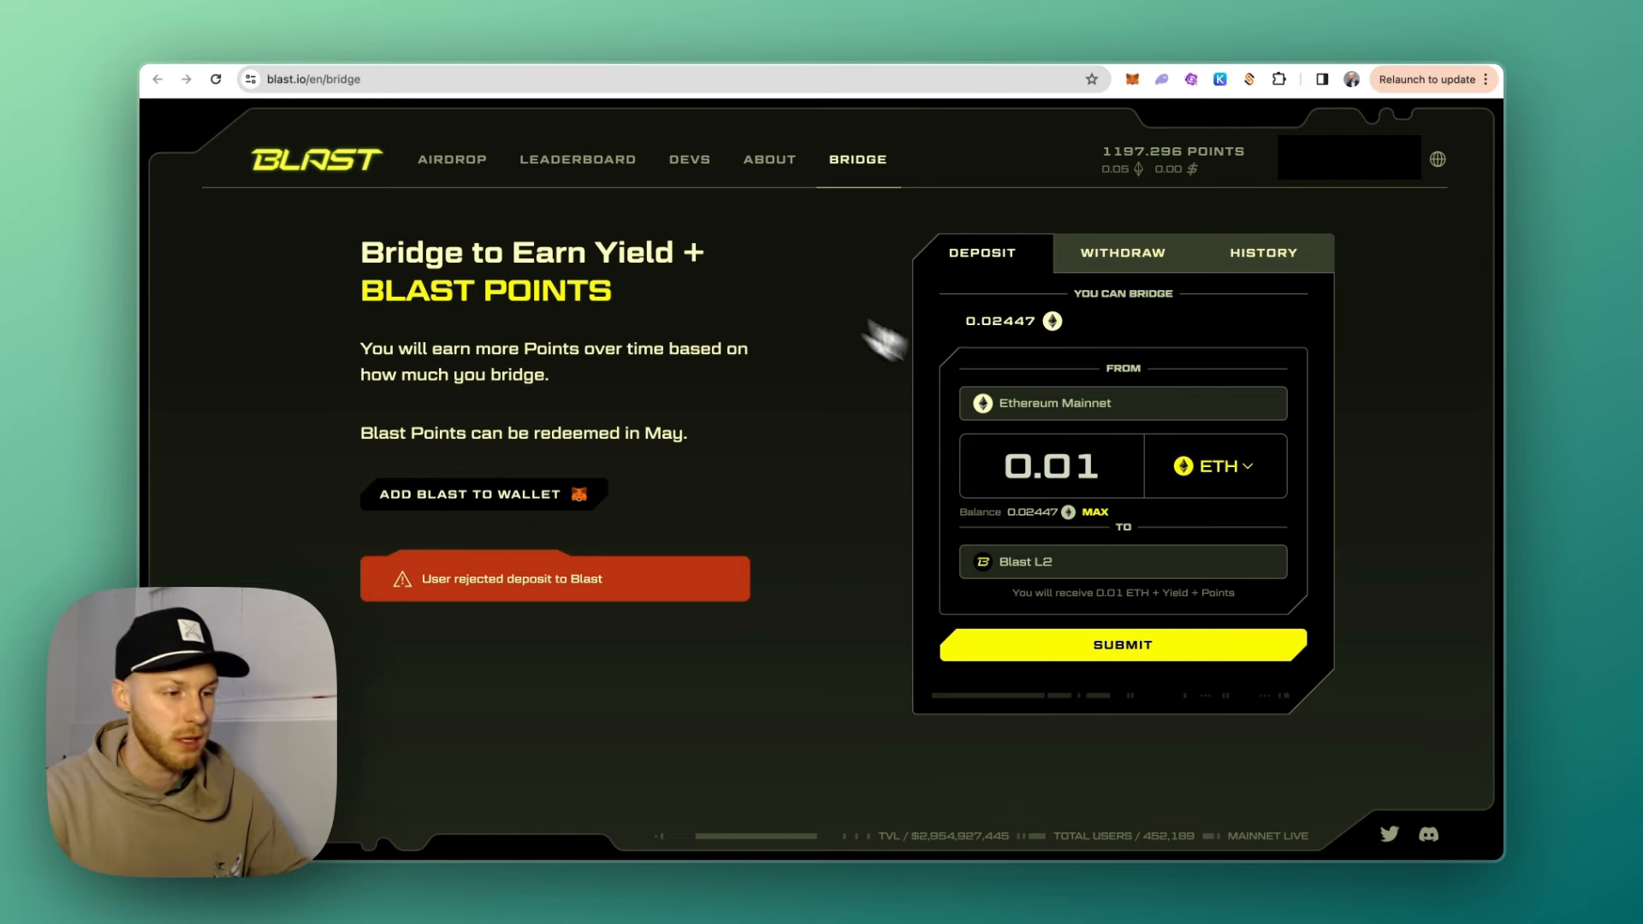
Enter rhino.fi in the address bar to load its homepage.
type("rhino.fi")
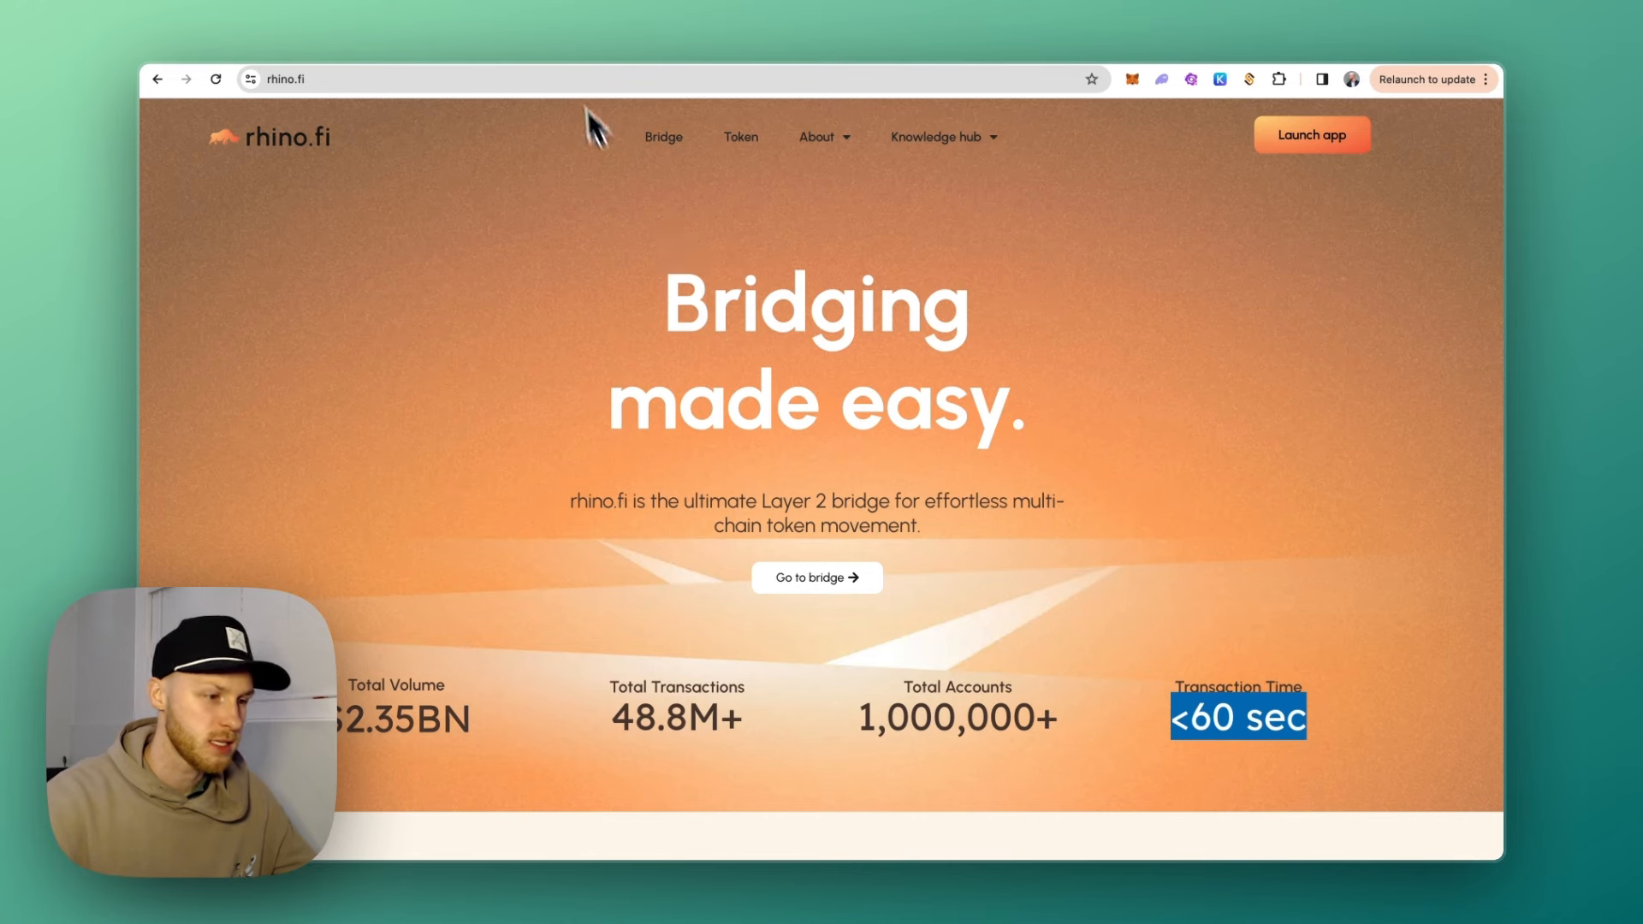
left_click(1312, 134)
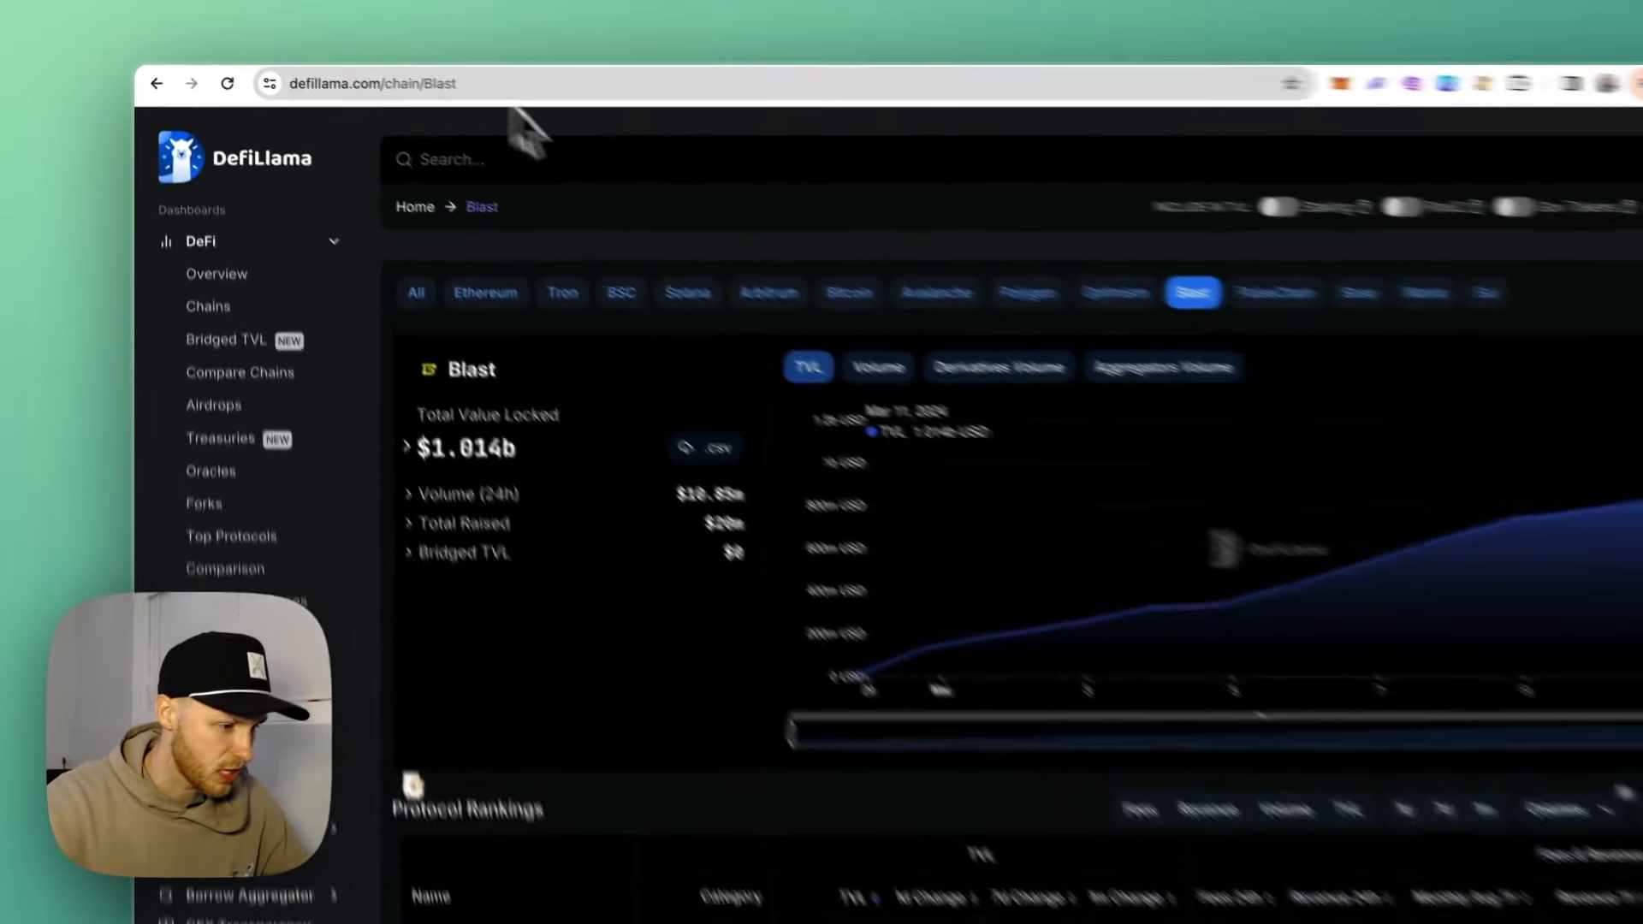
Scroll DefiLlama's Blast page down to the Protocol Rankings table.
scroll("down", 3)
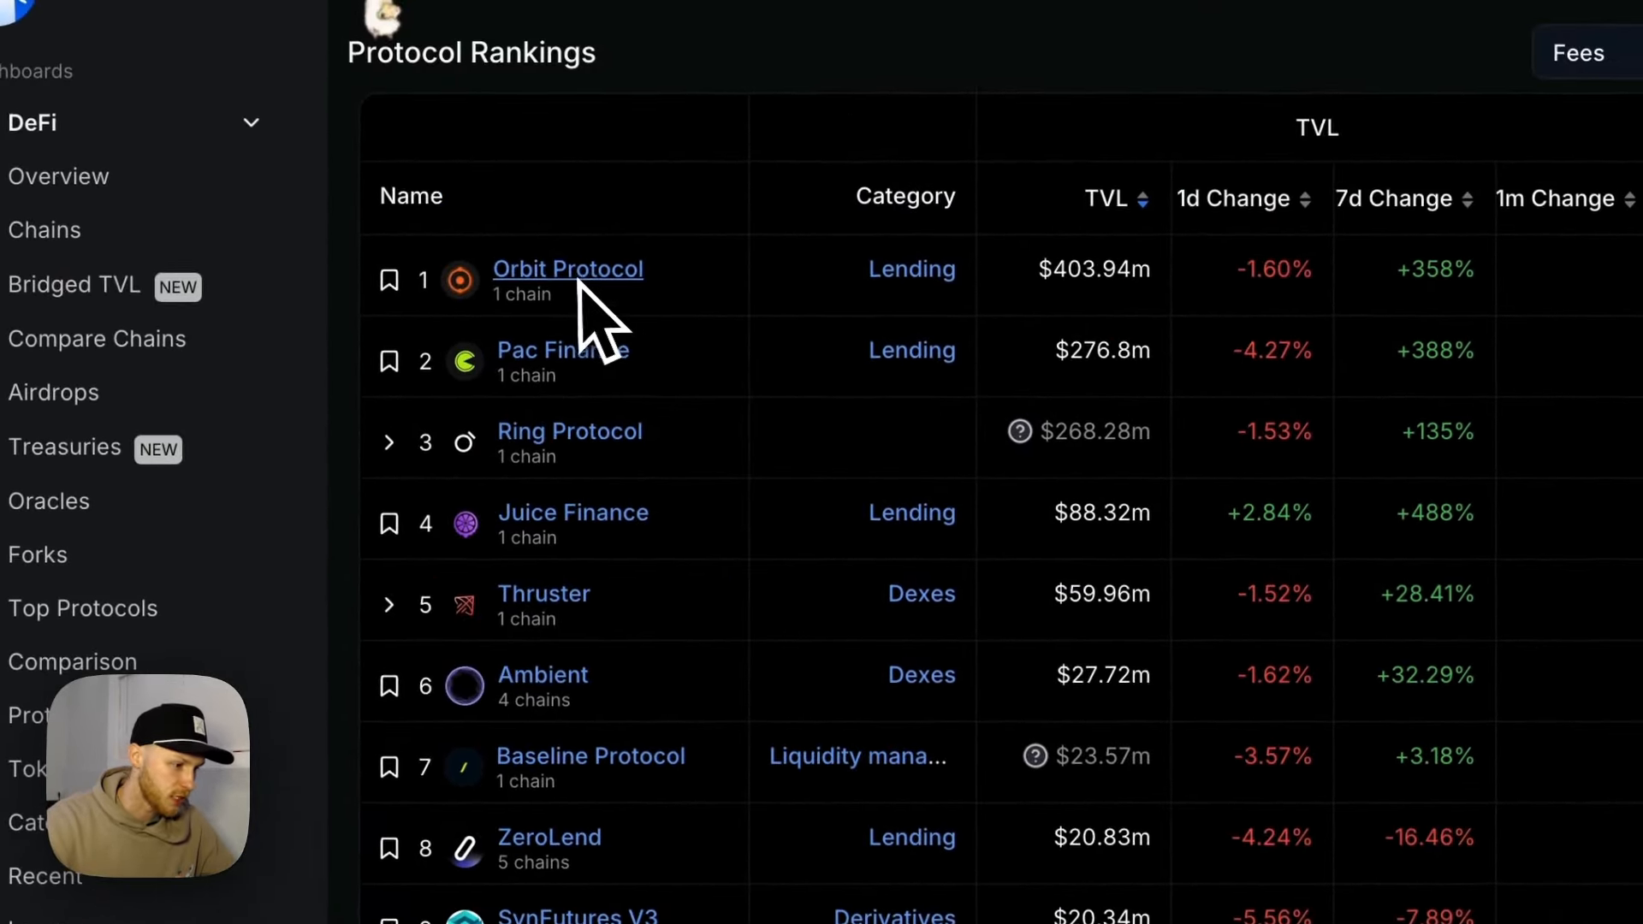
mouse_move(949, 592)
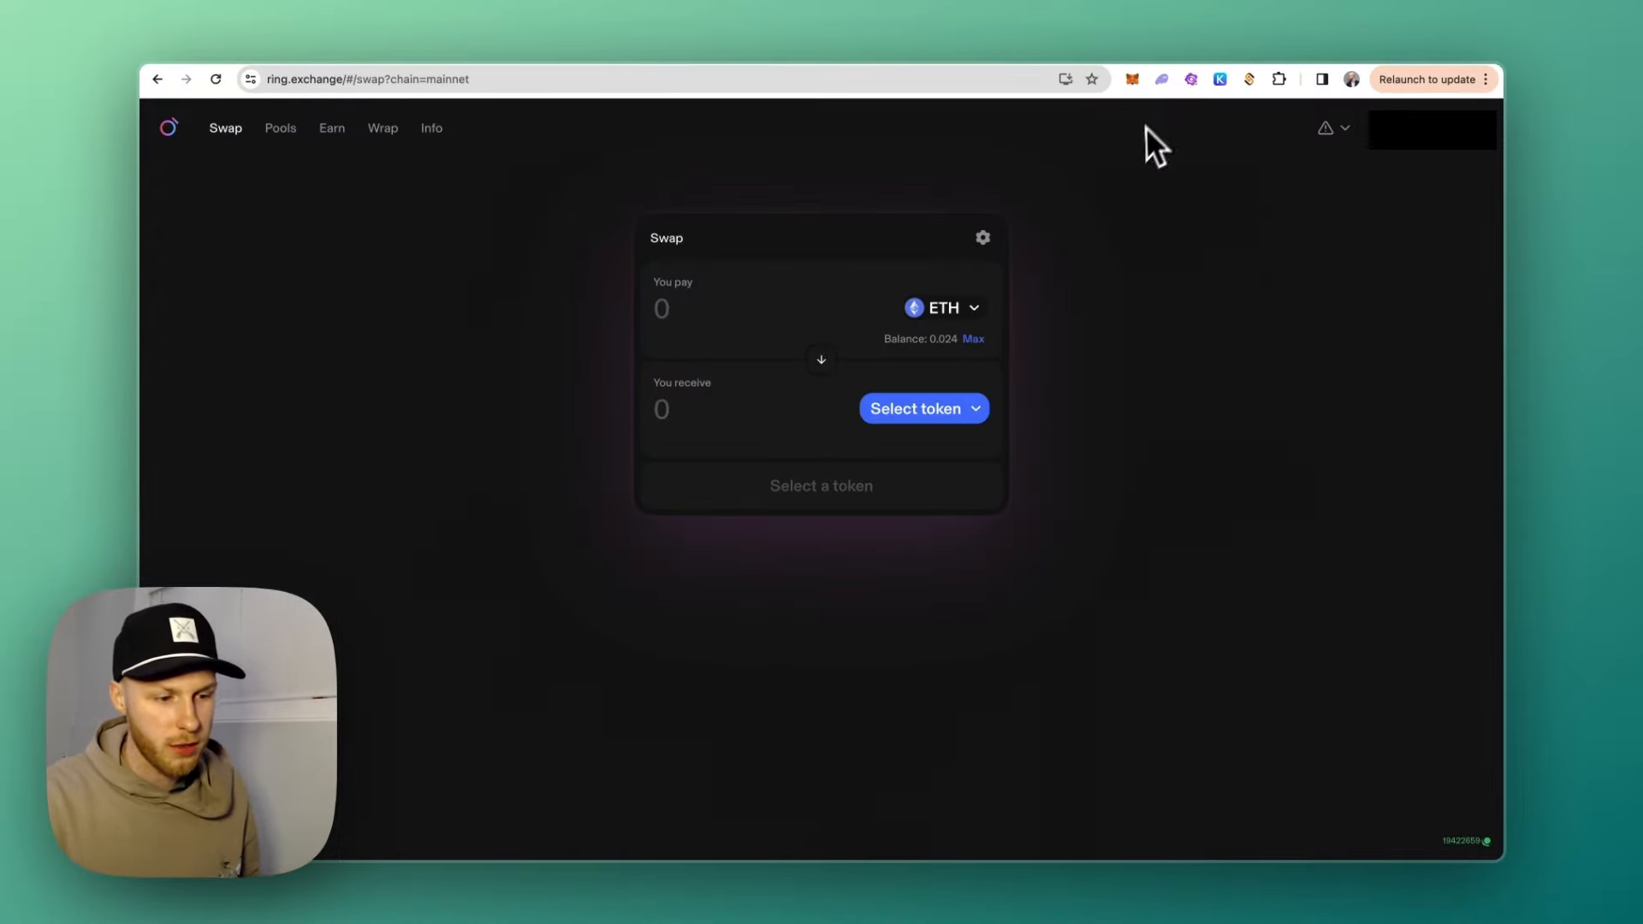
Open Ring Exchange's swap page showing the 0.024 ETH balance.
left_click(914, 407)
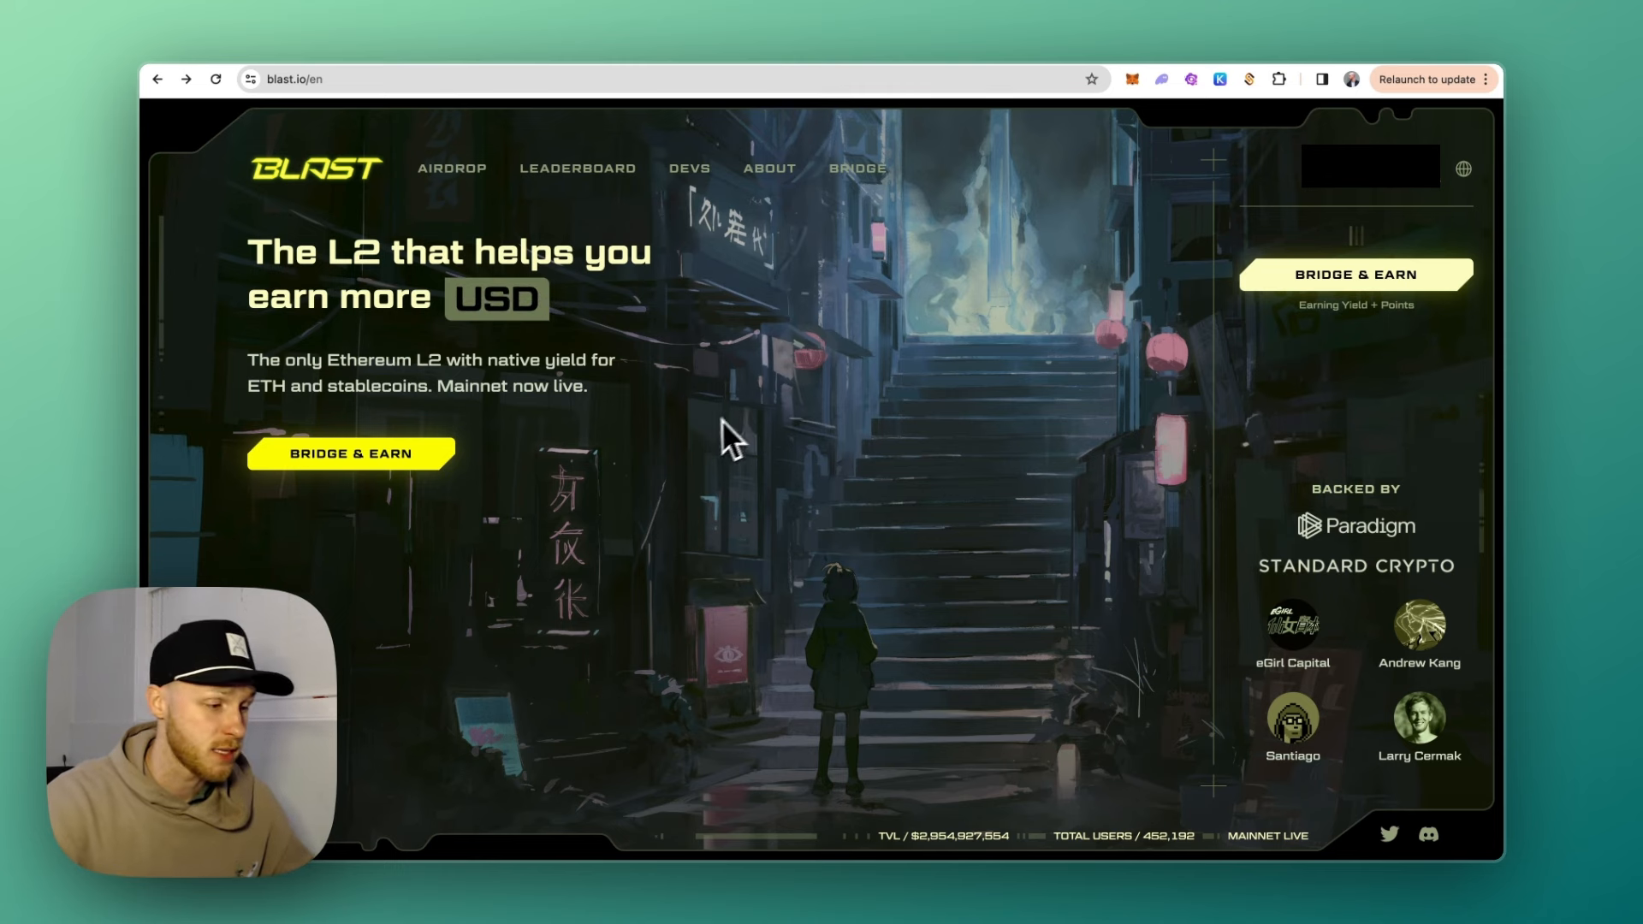
Open the Blast AIRDROP page asking for a mainnet airdrop invite code.
left_click_drag(325, 360, 629, 359)
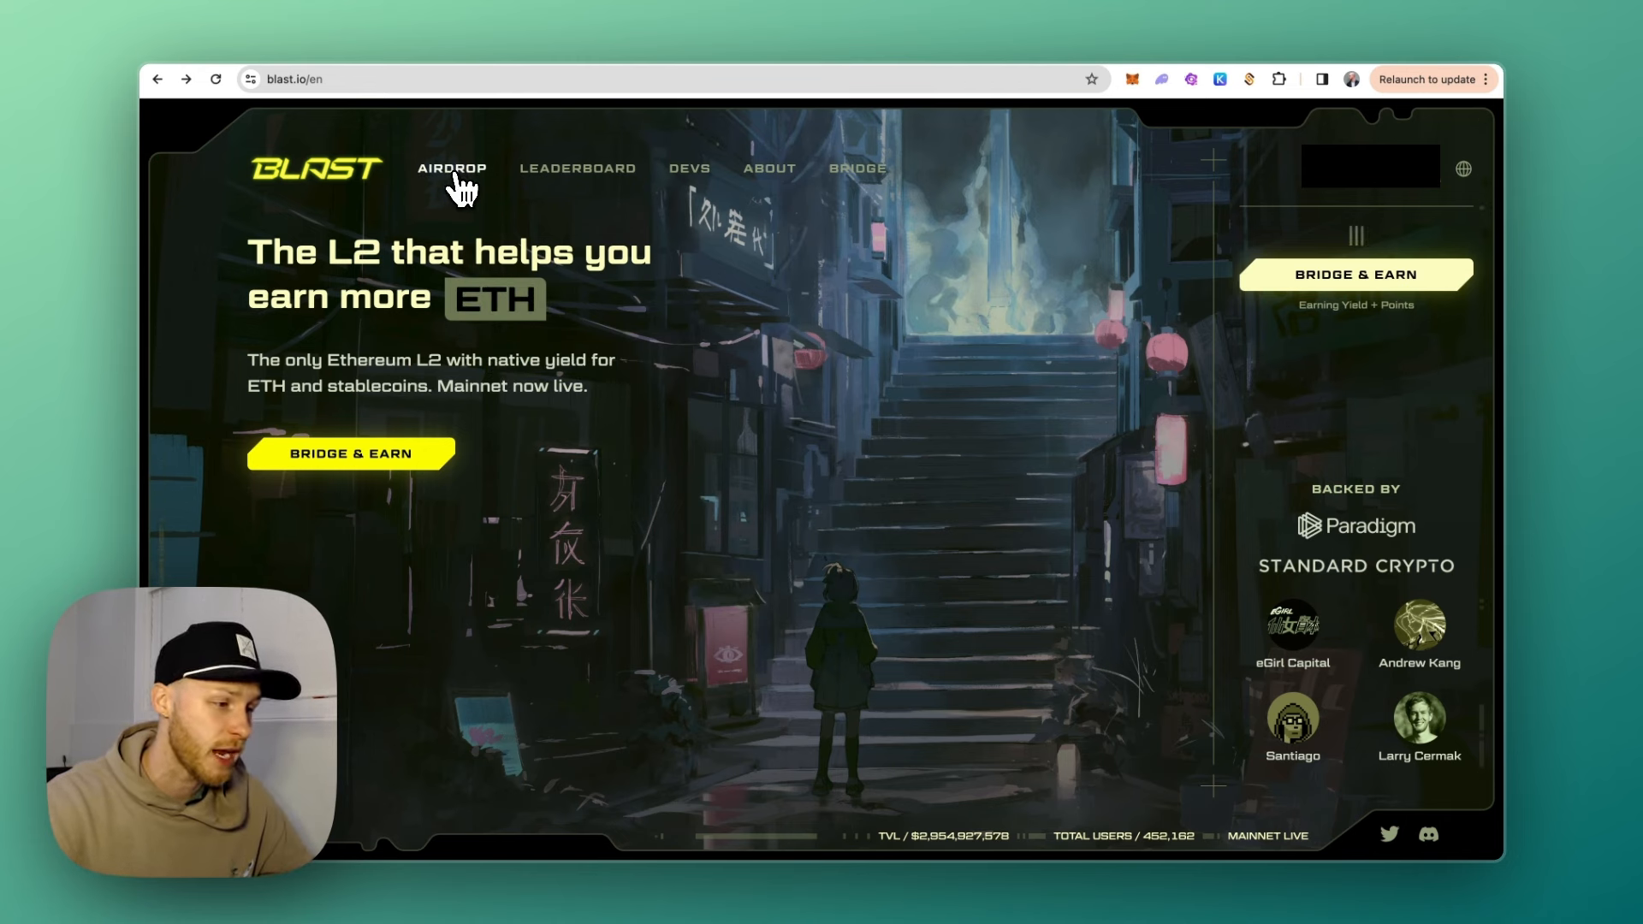
left_click(452, 168)
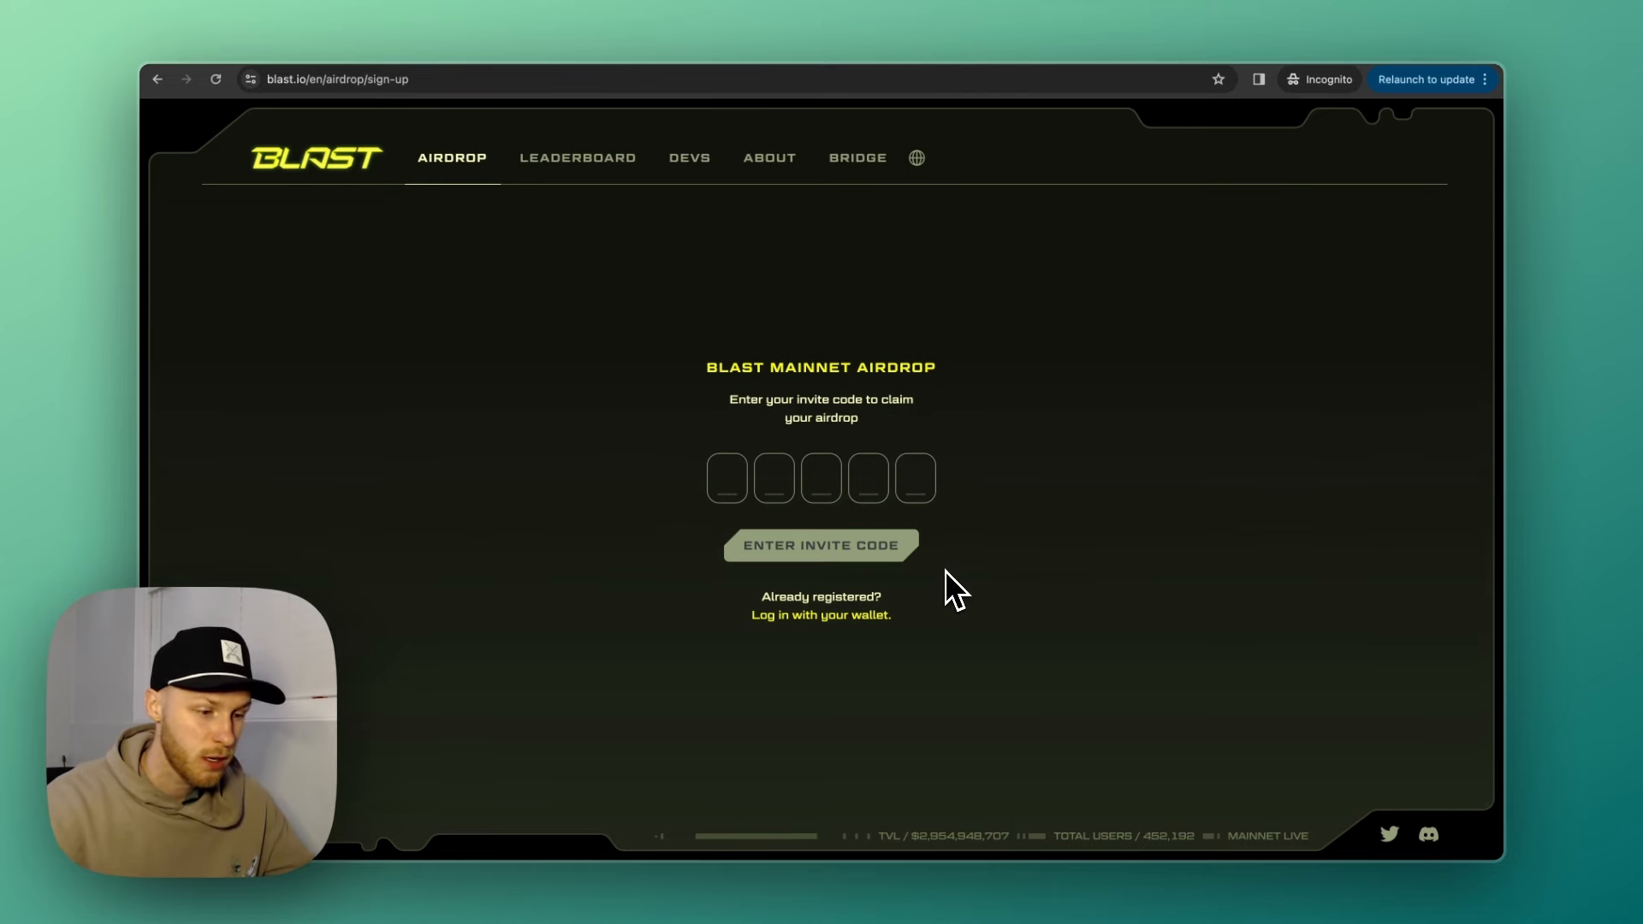
mouse_move(613, 380)
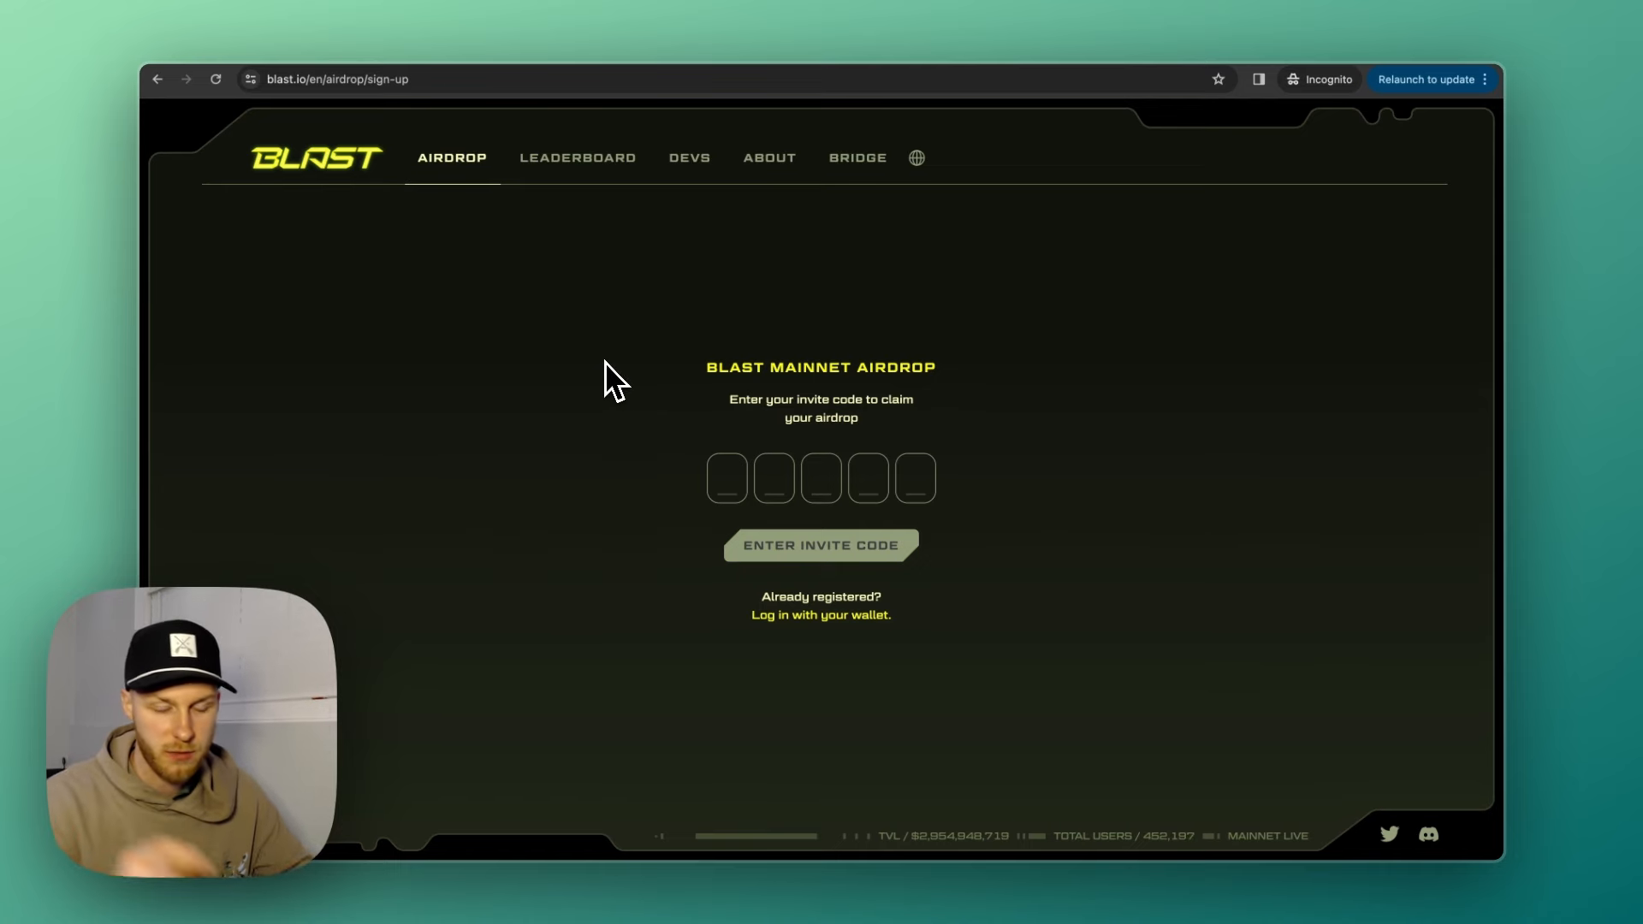
mouse_move(1061, 616)
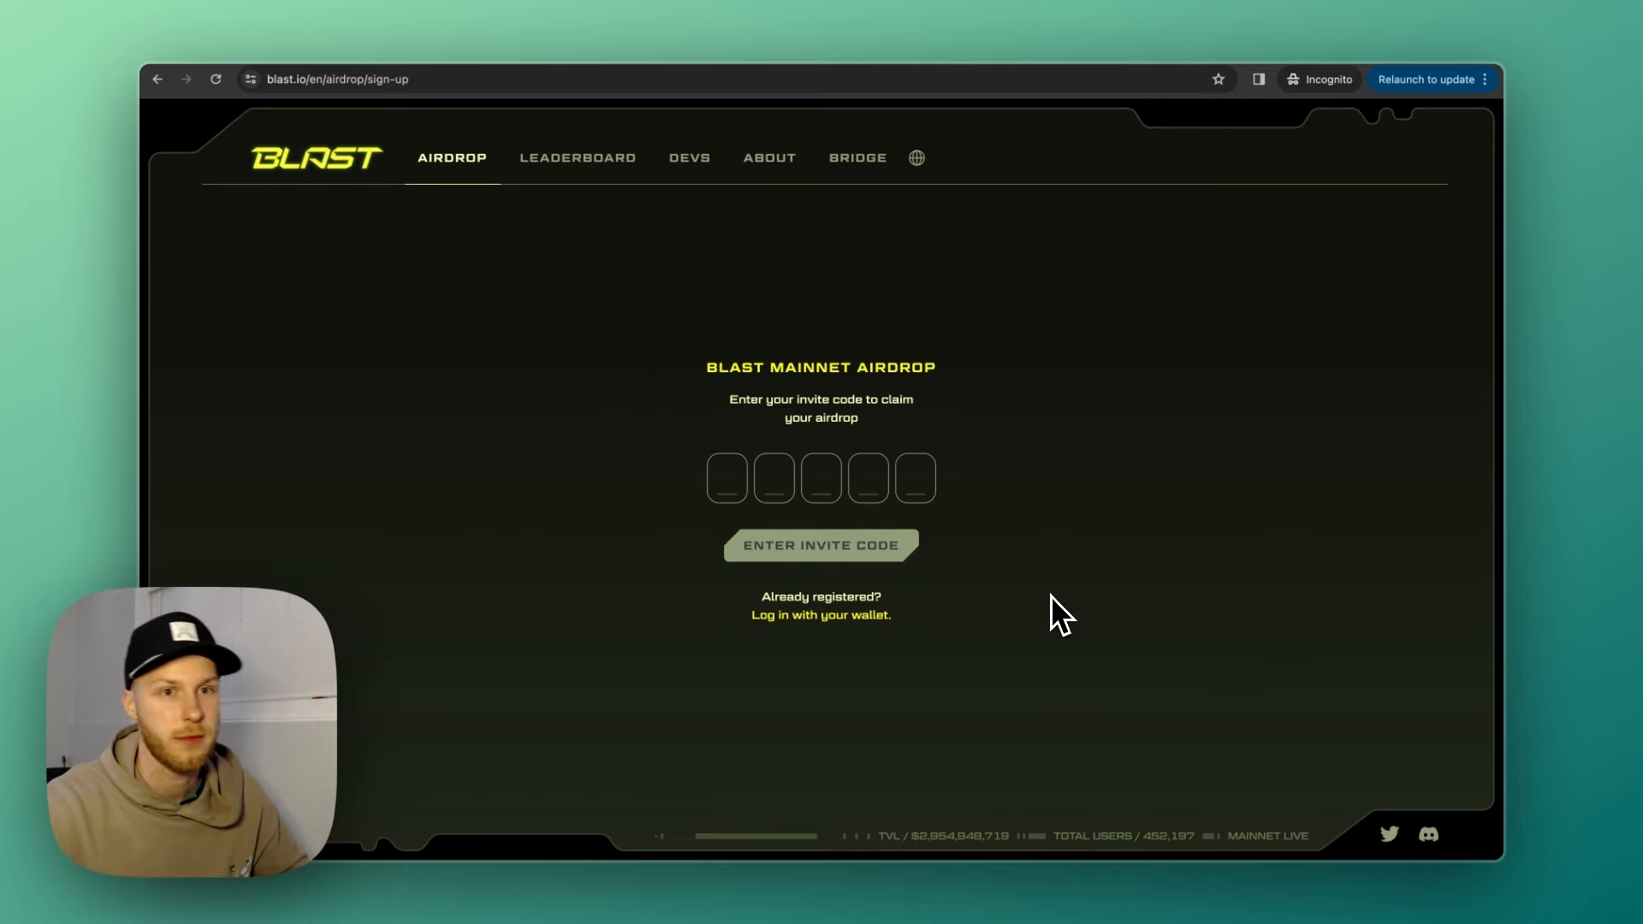